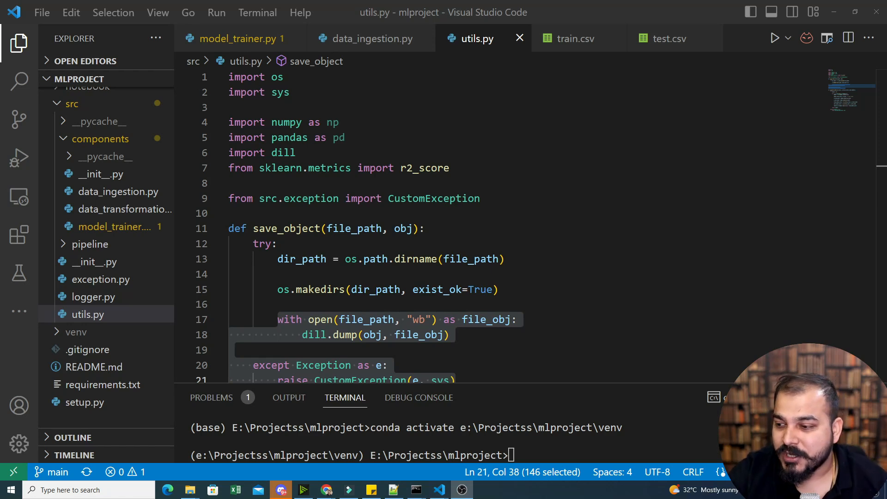
# Switch from utils.py to model_trainer.py and highlight the model report and best-score lines.
pyautogui.scroll(-3)
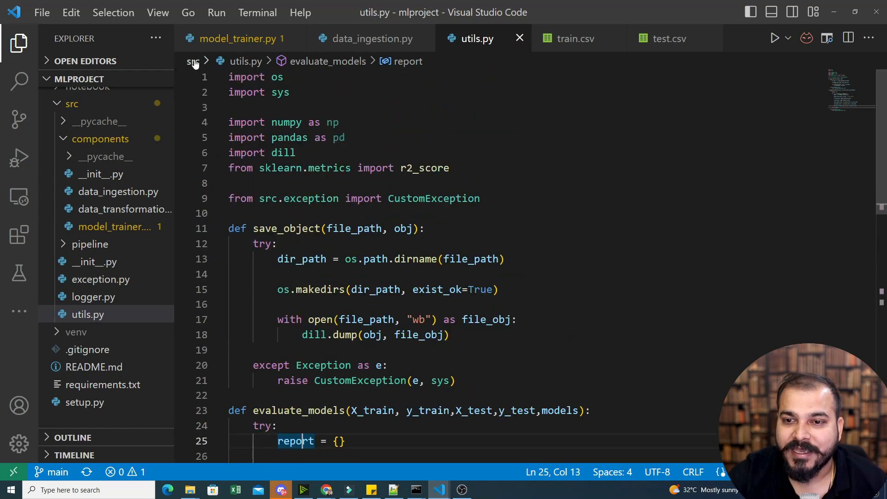
pyautogui.scroll(-3)
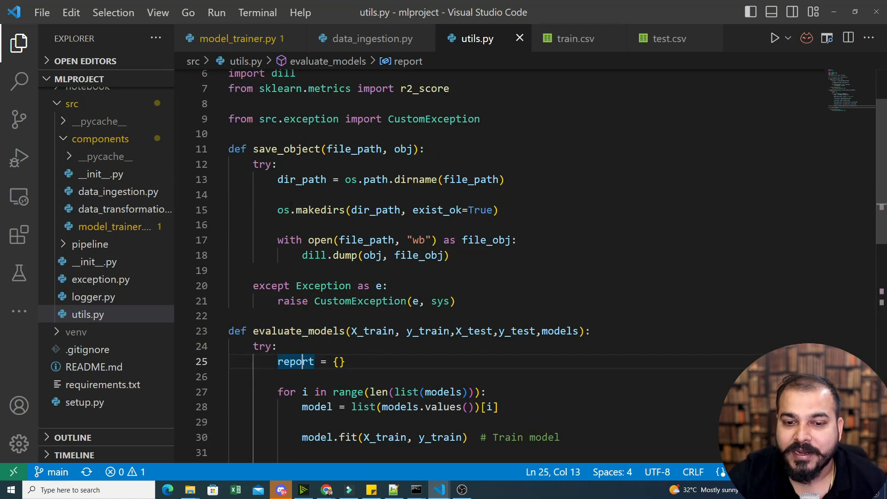
pyautogui.click(238, 39)
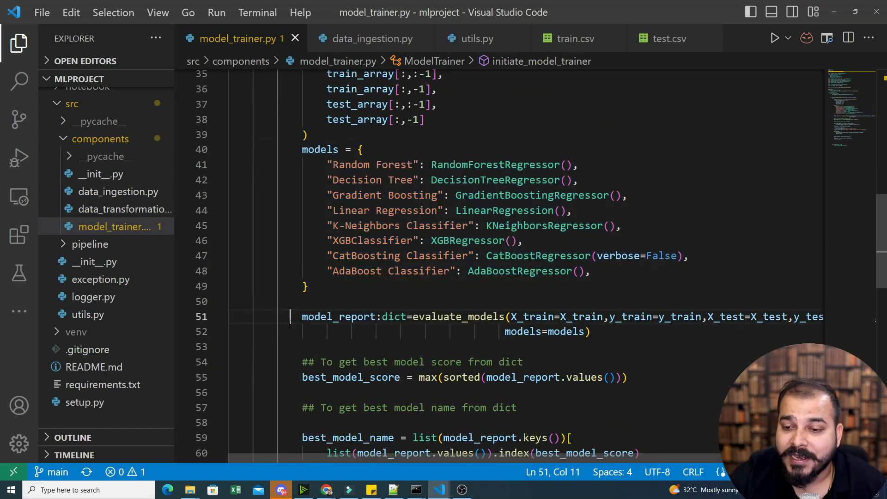
pyautogui.moveTo(302, 316); pyautogui.dragTo(480, 168)
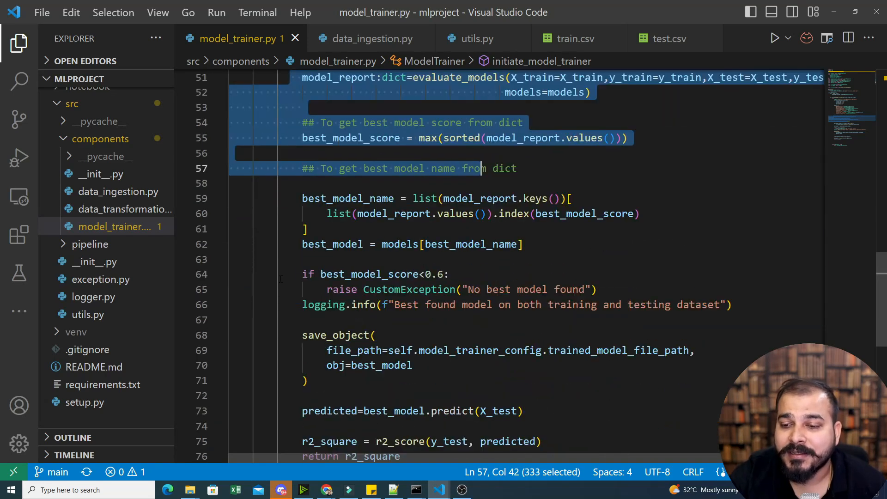
# Expand the artifacts folder in the Explorer to reveal model.pkl and preprocessor.pkl.
pyautogui.scroll(-3)
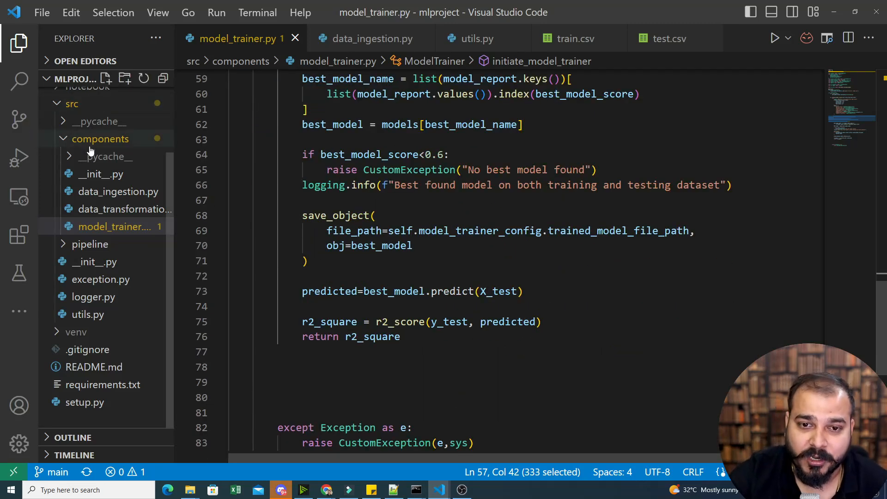
pyautogui.click(83, 96)
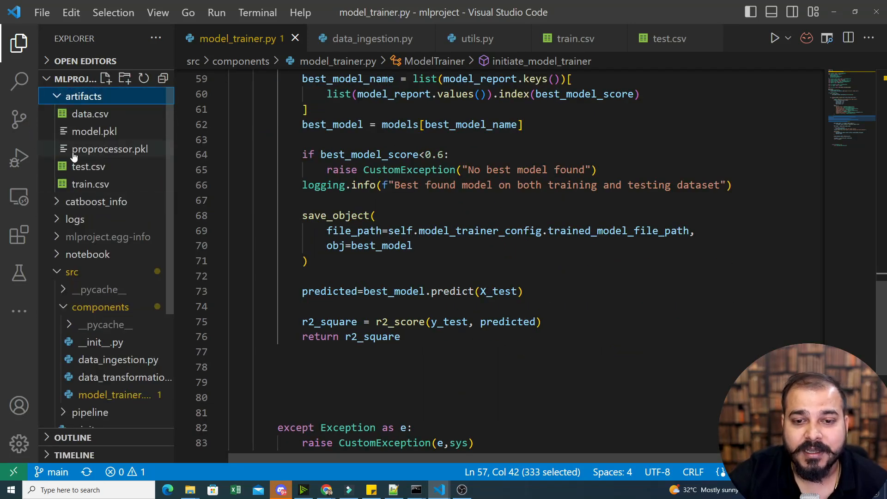
pyautogui.moveTo(95, 131)
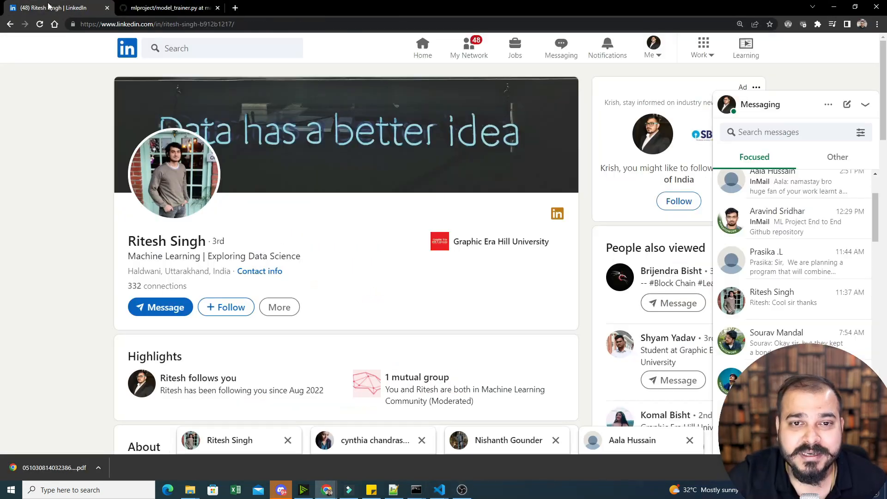
# Scroll through the LinkedIn profile's highlights and about sections.
pyautogui.scroll(-3)
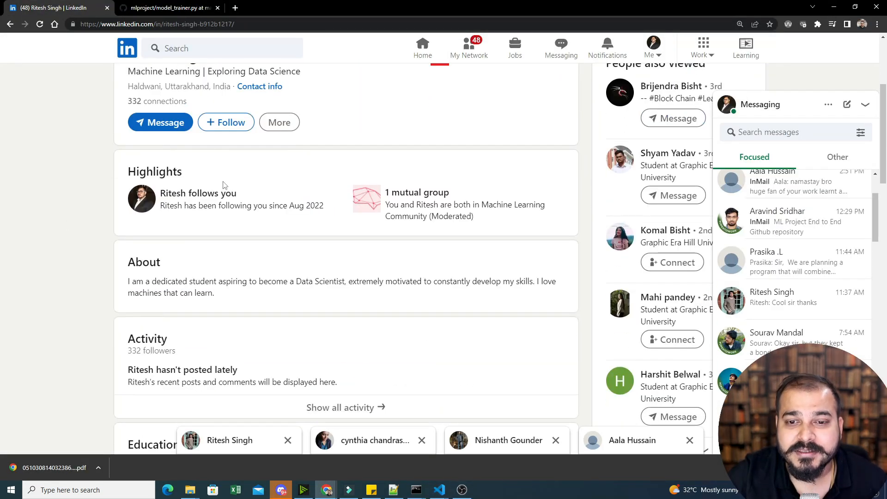
pyautogui.scroll(3)
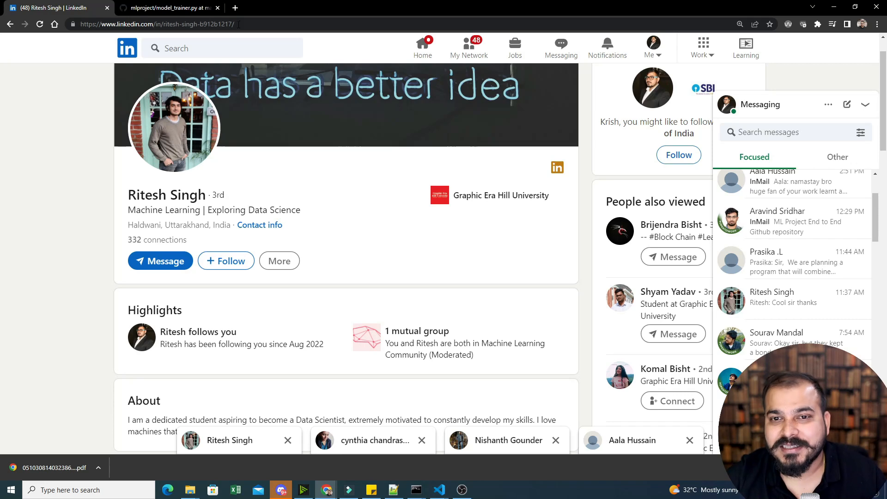
# Locate the params hyperparameter grid and the params argument in GitHub's model_trainer.py.
pyautogui.click(167, 8)
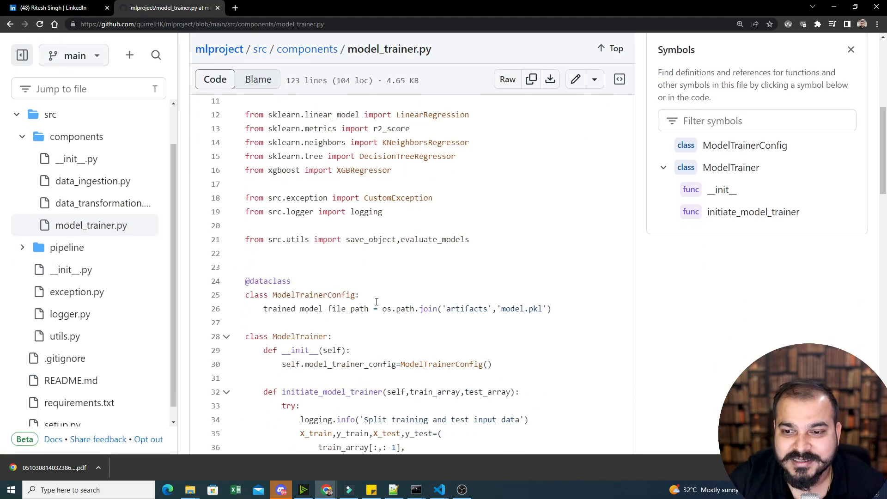
pyautogui.scroll(-3)
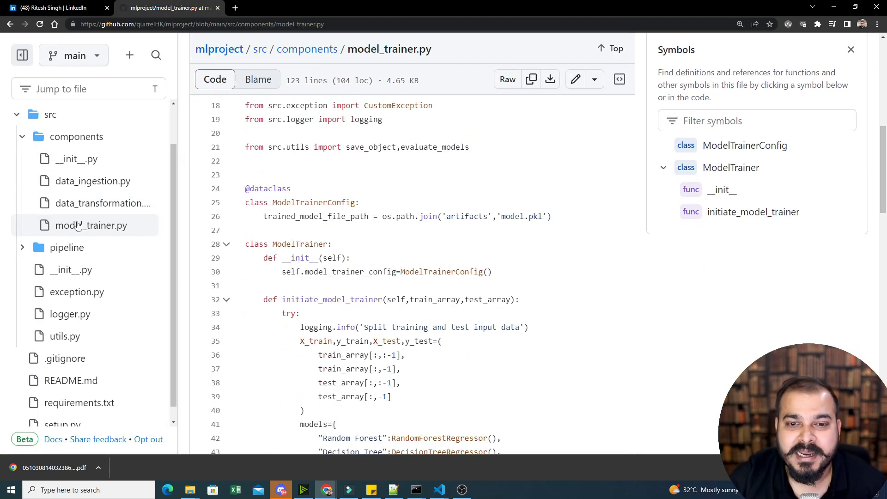
pyautogui.scroll(-3)
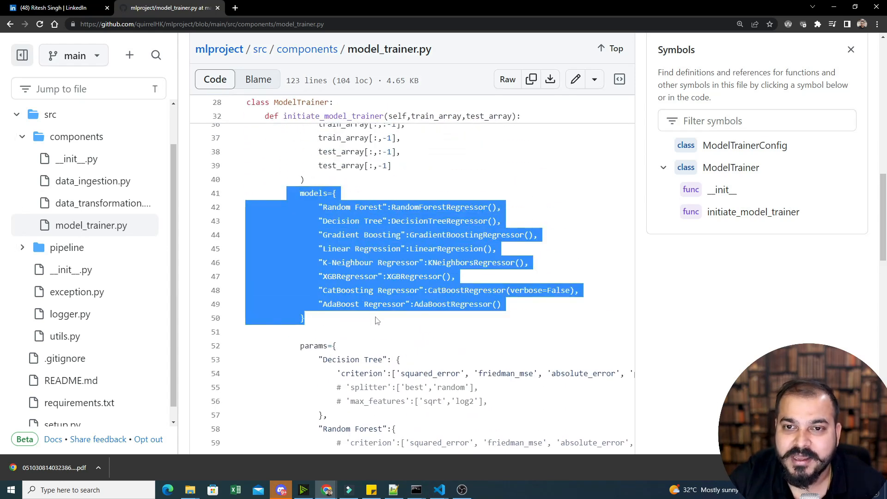
pyautogui.scroll(-3)
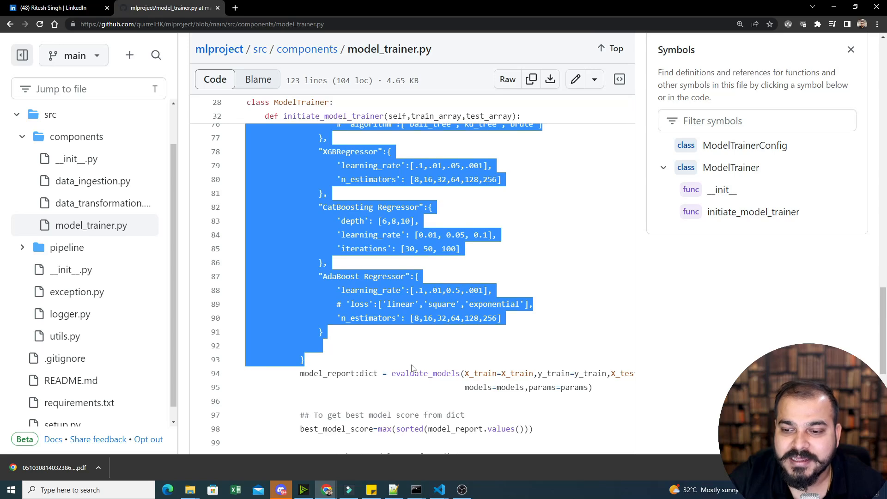
pyautogui.scroll(-3)
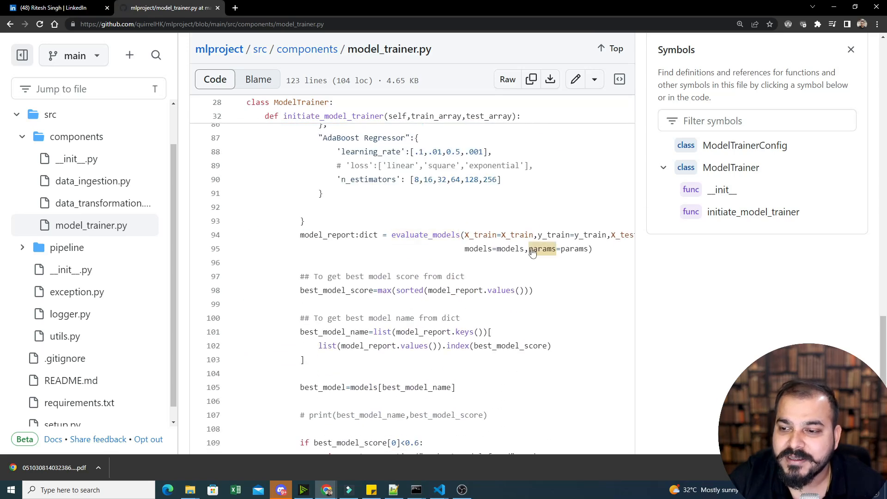
pyautogui.doubleClick(542, 249)
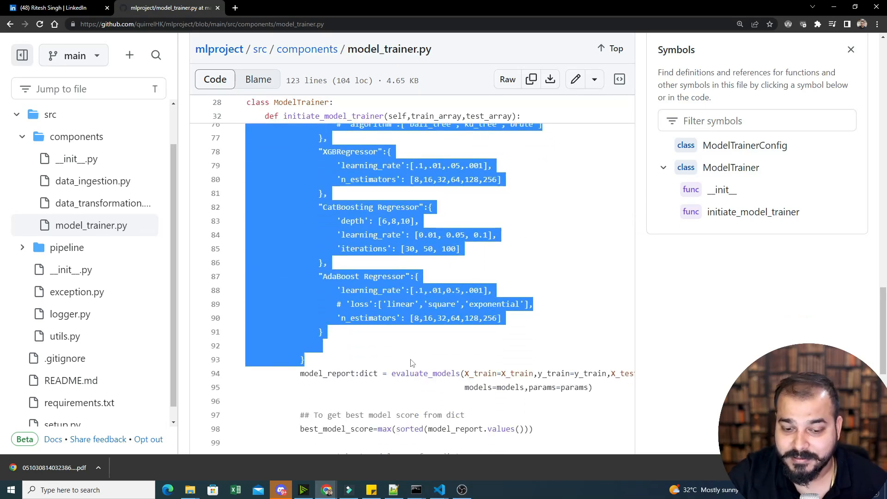
pyautogui.moveTo(369, 342)
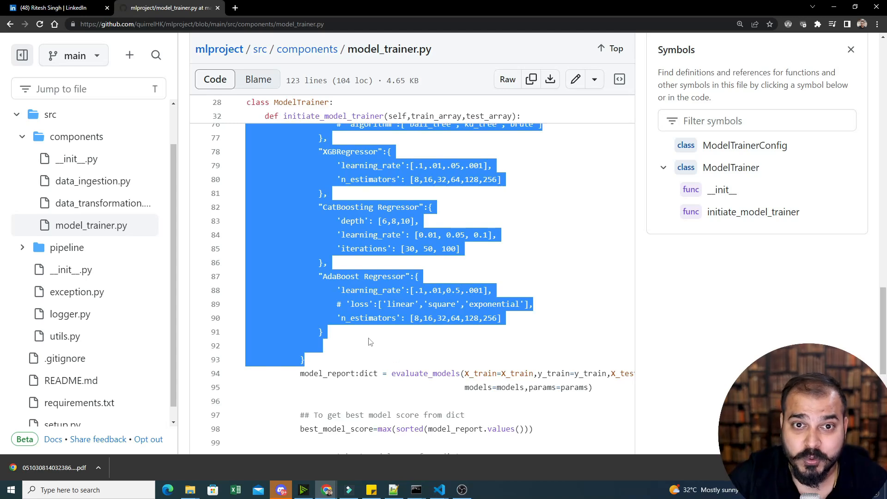
pyautogui.moveTo(249, 261)
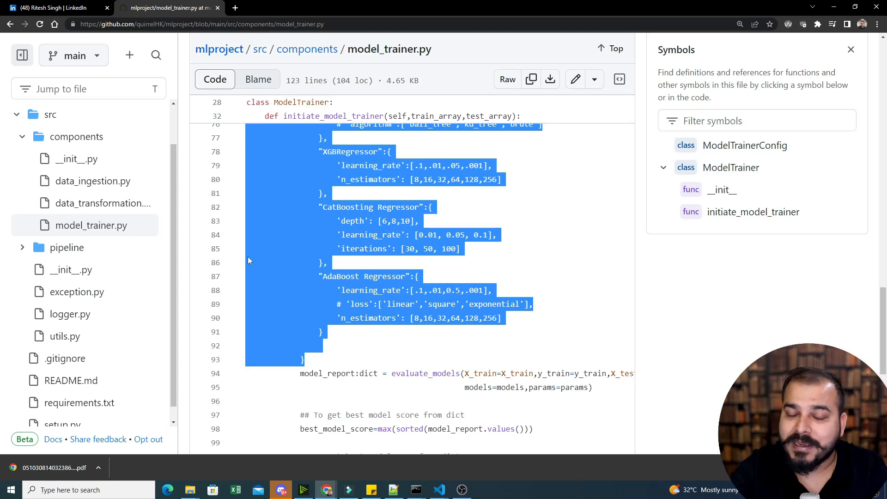
# Glance at the LinkedIn profile and return to the repository's model_trainer.py page.
pyautogui.click(46, 8)
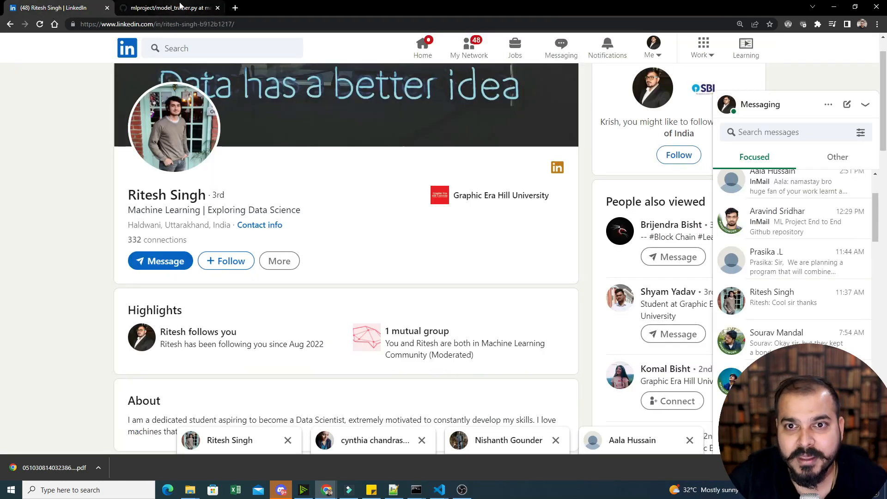
pyautogui.click(171, 7)
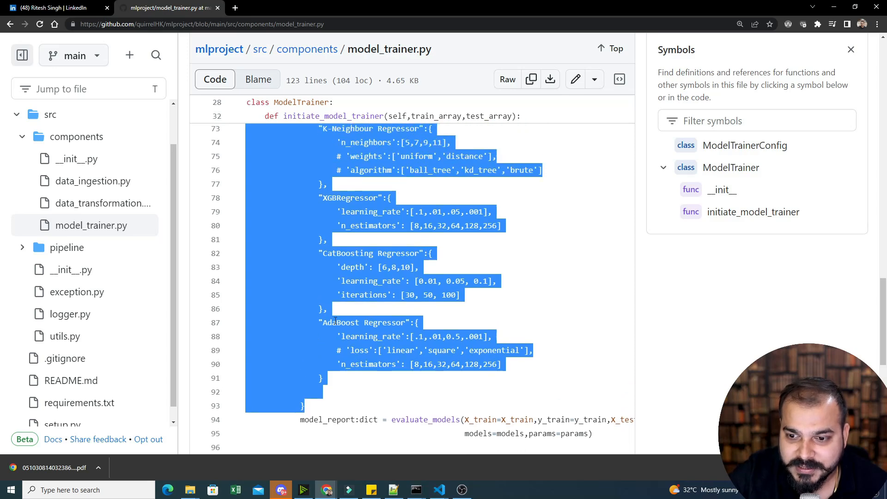
# Paste the params dictionary below the models dict in the local model_trainer.py.
pyautogui.click(438, 490)
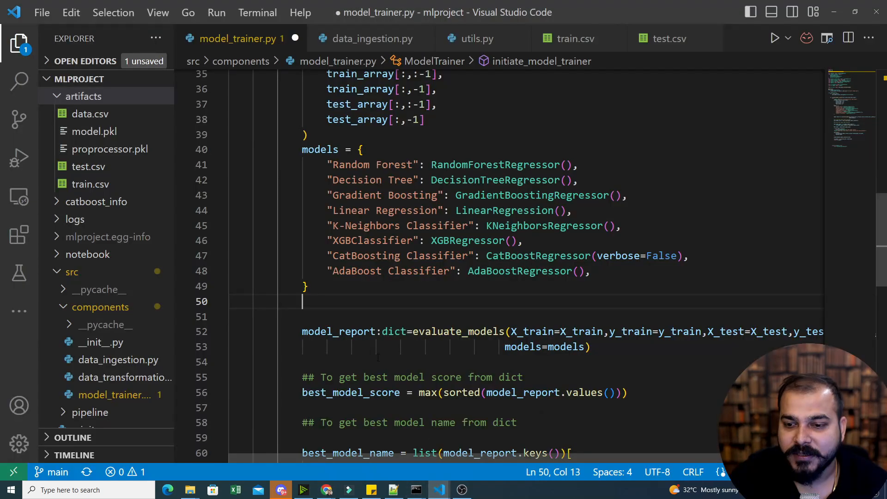
pyautogui.scroll(-3)
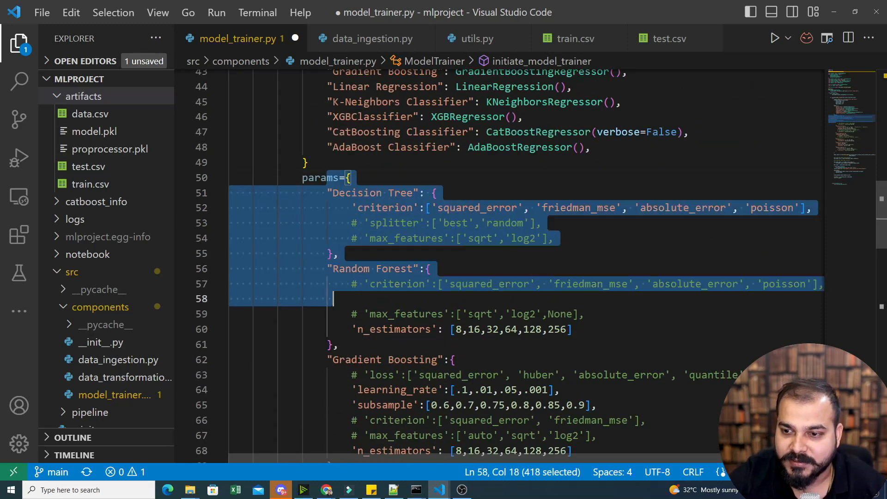
pyautogui.click(429, 268)
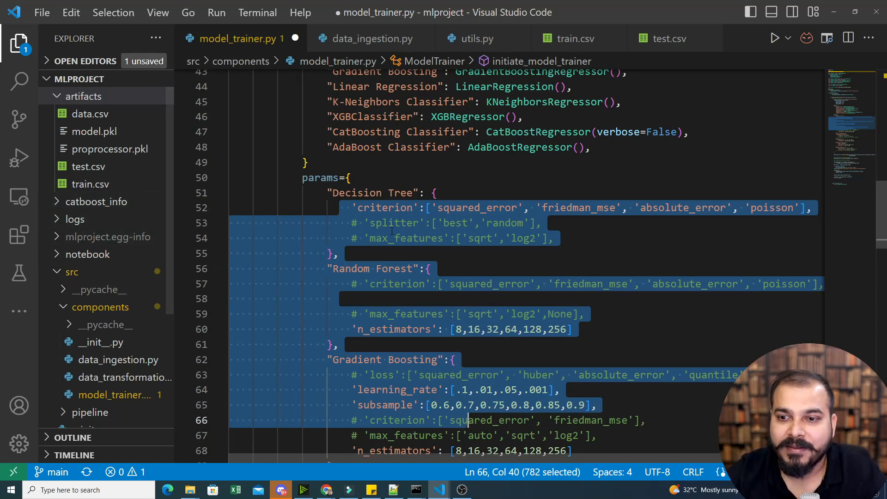
# Review the pasted Decision Tree through Gradient Boosting grids and deselect them.
pyautogui.scroll(-3)
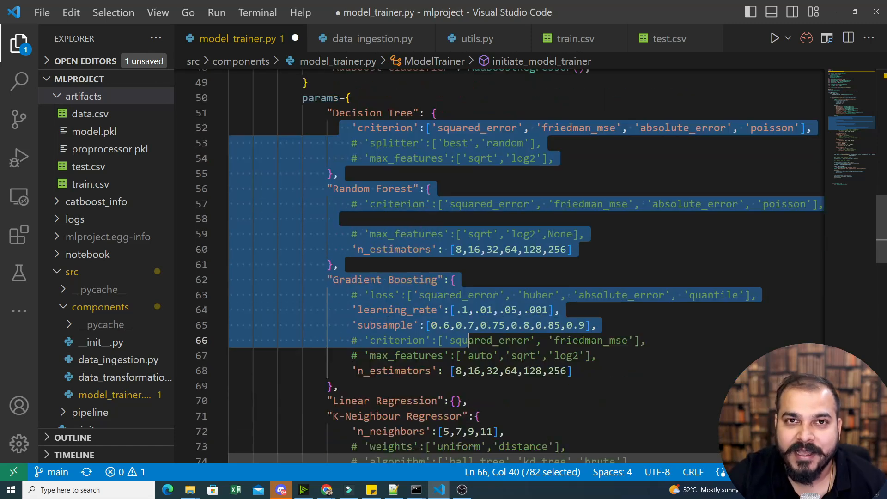
pyautogui.scroll(-3)
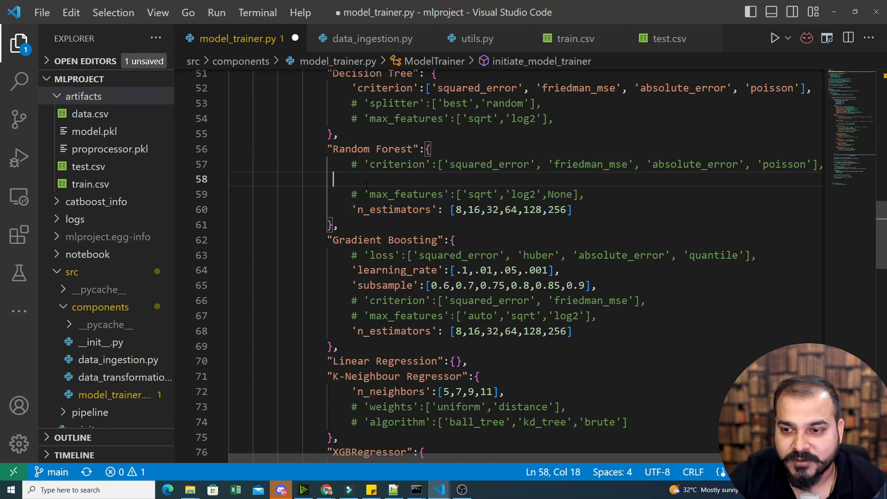
pyautogui.click(364, 194)
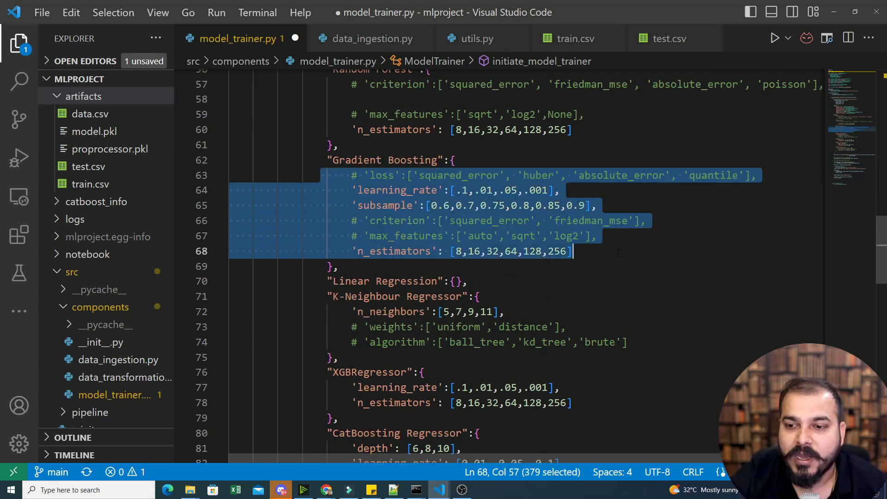
pyautogui.scroll(-3)
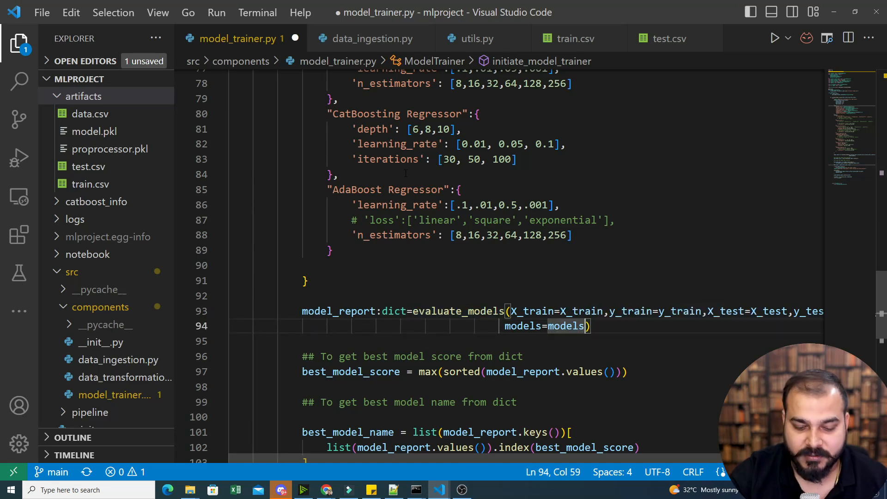
# Pass params=param in the evaluate_models call in model_trainer.py.
pyautogui.write(',params')
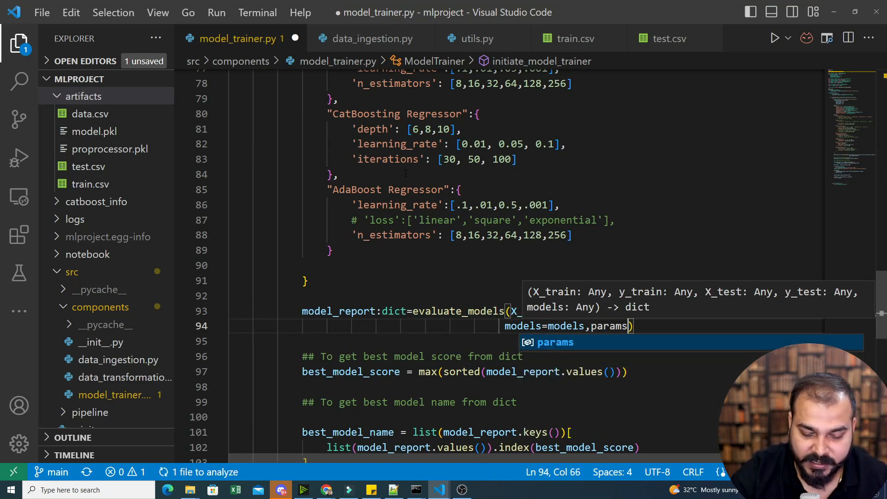
pyautogui.write('=param')
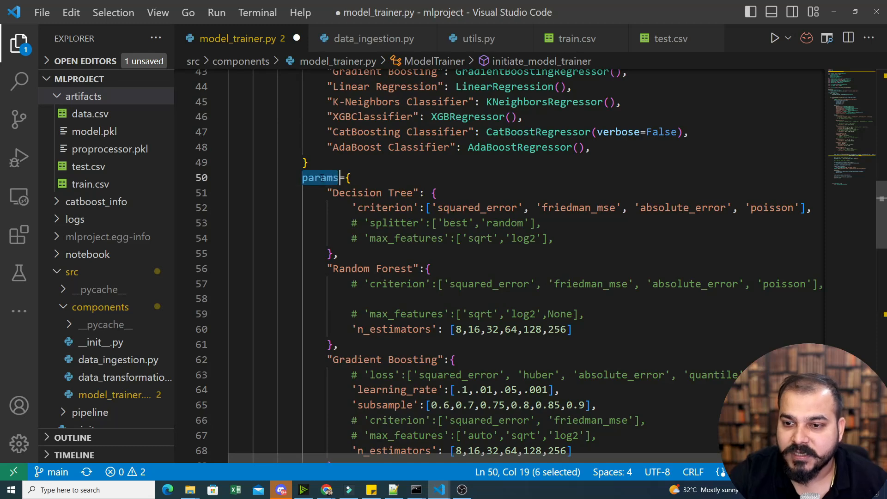
pyautogui.scroll(-3)
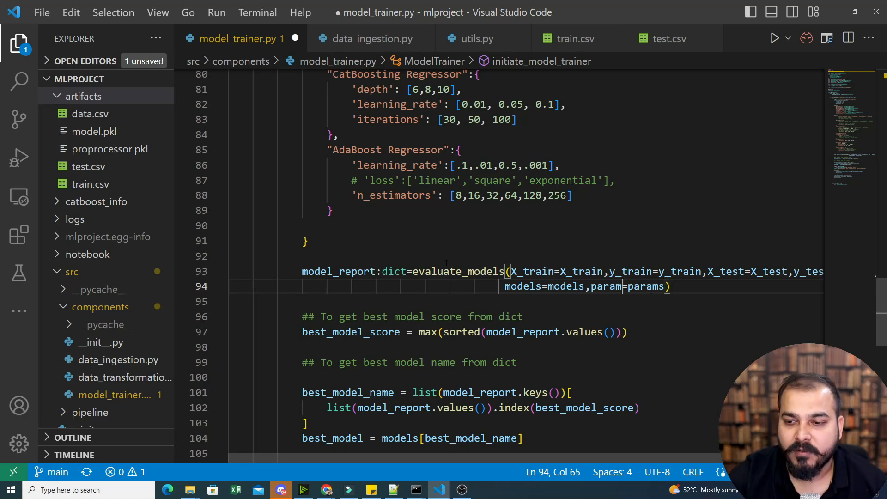
# Add a param argument after models in utils.py's evaluate_models signature.
pyautogui.click(477, 38)
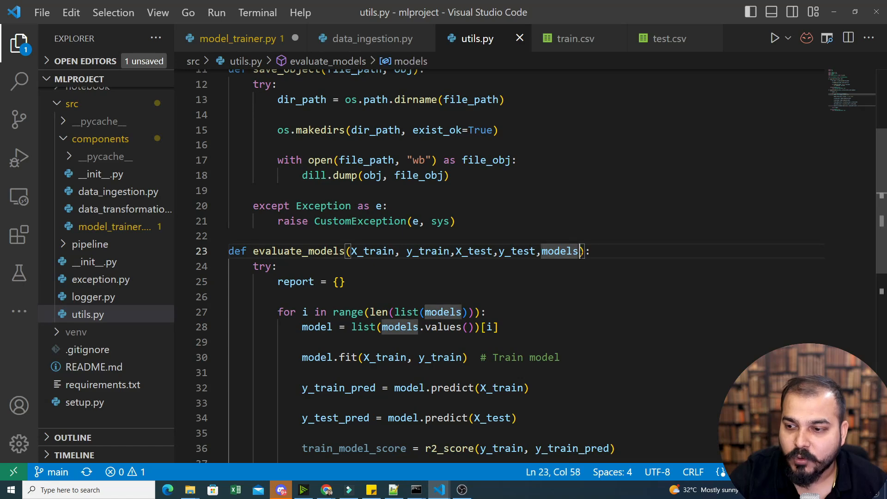
pyautogui.write(',param')
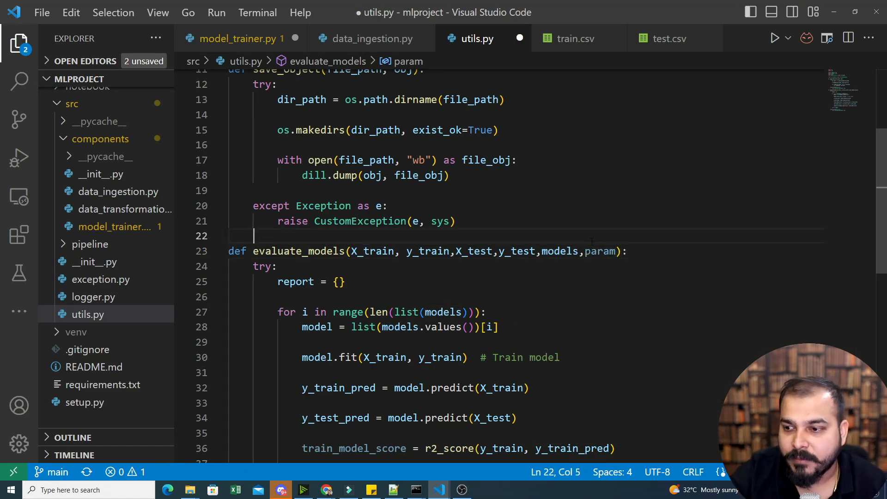
pyautogui.doubleClick(599, 251)
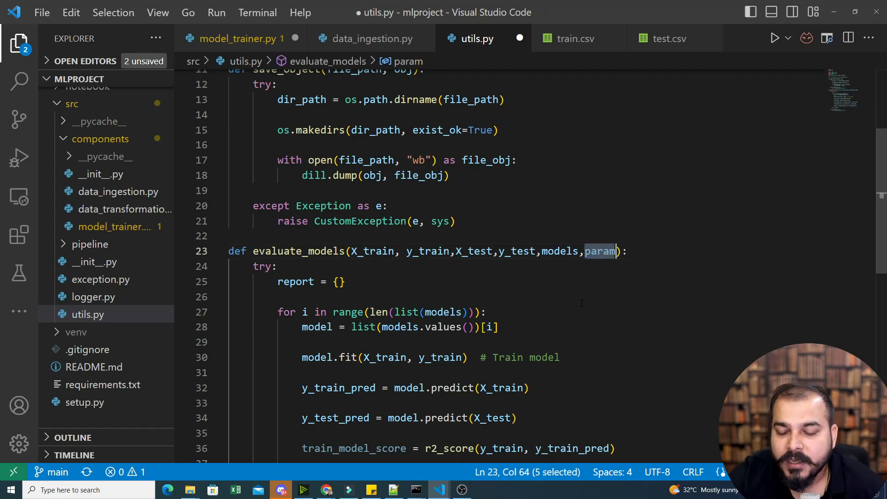
pyautogui.scroll(-3)
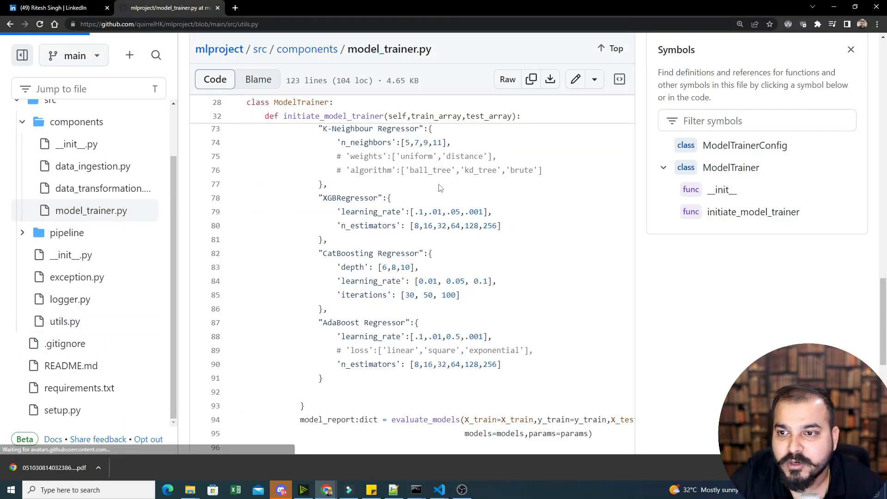
# Add para=param[list(models.keys())[i]] after the model line in the evaluate_models loop.
pyautogui.click(64, 321)
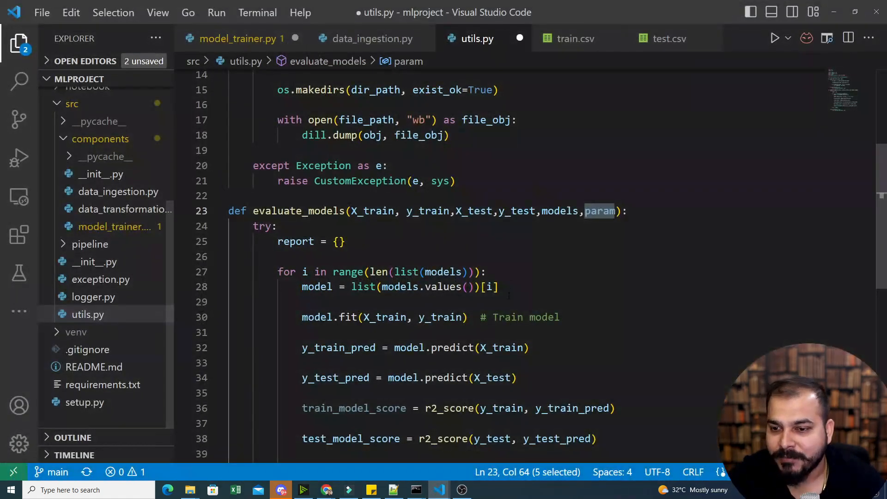
pyautogui.press('Alt+Tab')
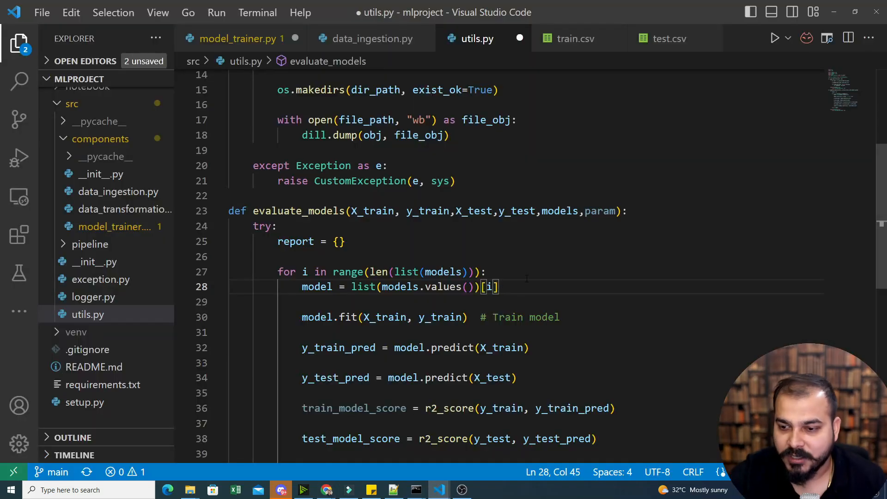
pyautogui.write('para=params[list(models.keys())[i]]')
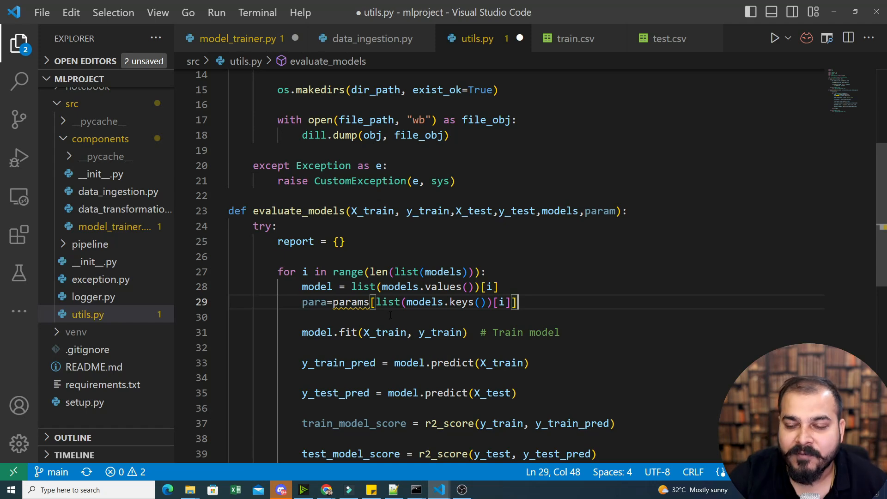
pyautogui.press('Backspace')
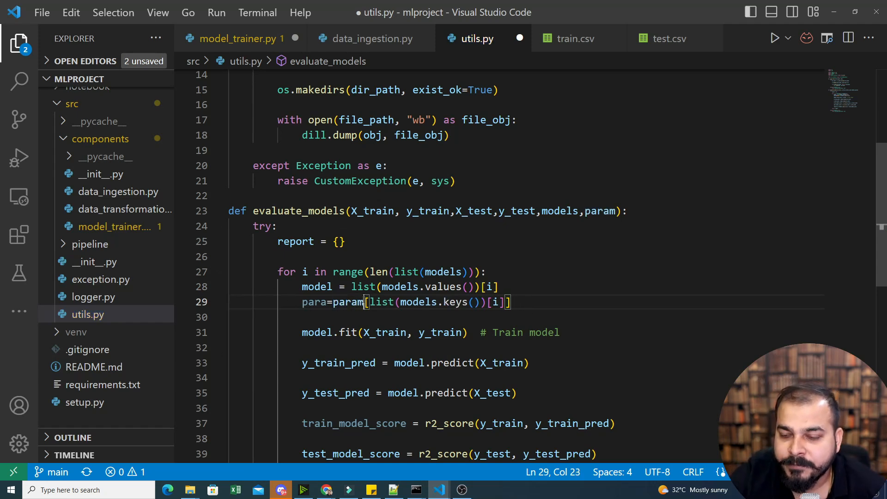
pyautogui.moveTo(314, 301)
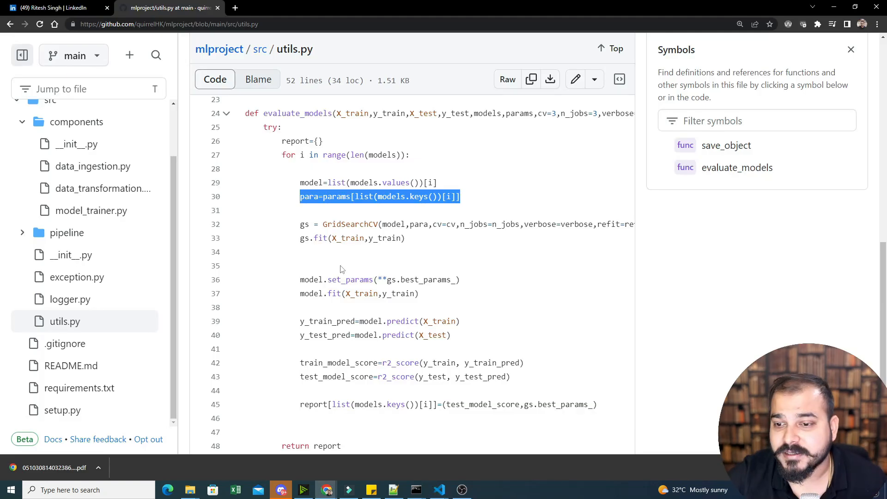
# Copy the GridSearchCV and gs.fit lines from GitHub over the old model.fit in utils.py.
pyautogui.moveTo(299, 224); pyautogui.dragTo(405, 237)
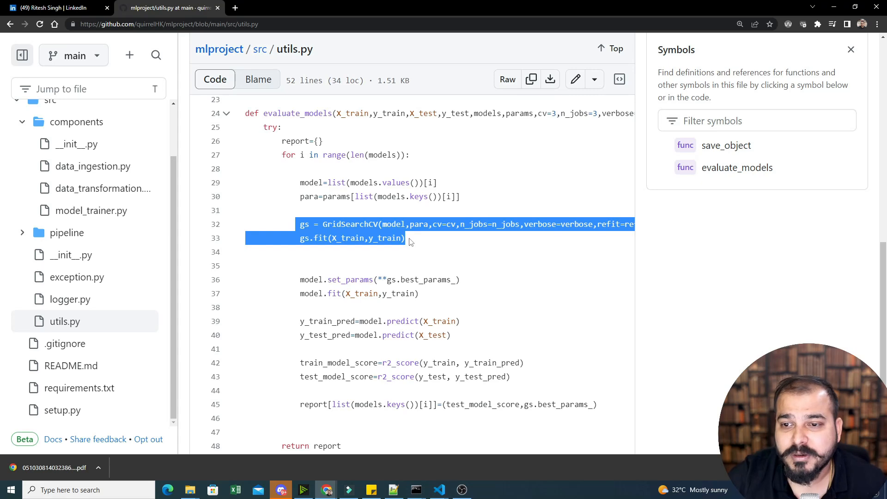
pyautogui.click(410, 238)
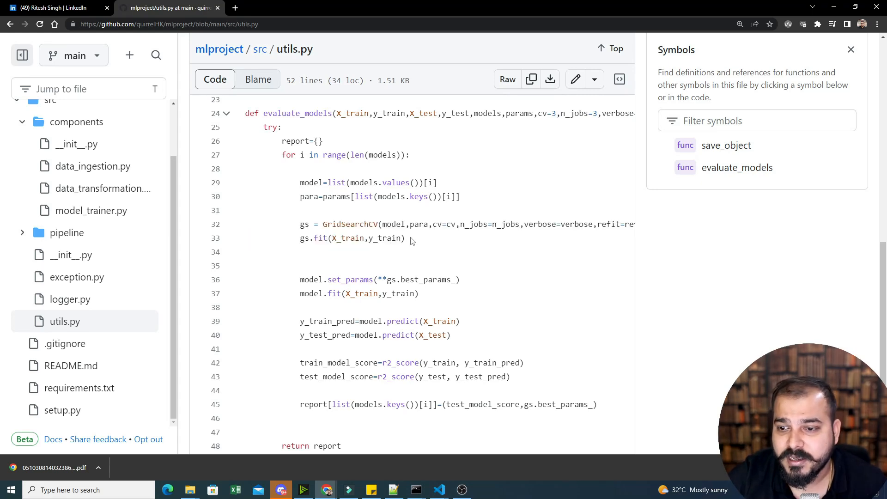
pyautogui.moveTo(300, 224); pyautogui.dragTo(404, 237)
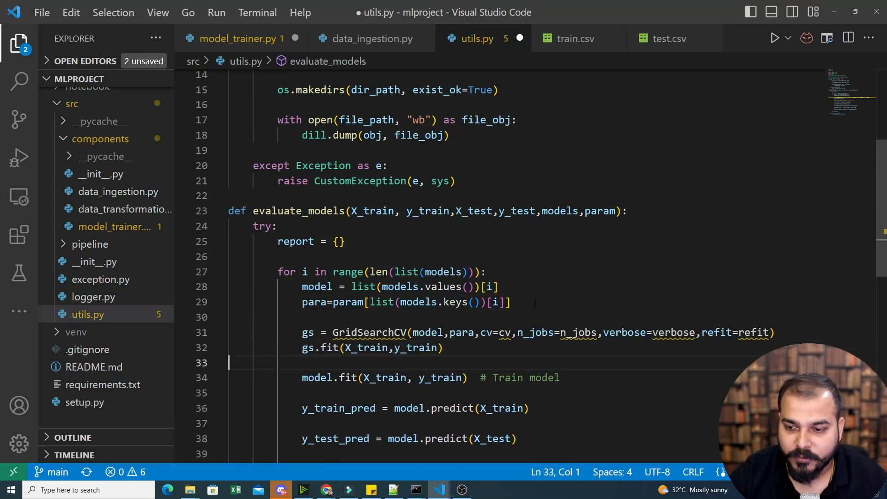
pyautogui.click(380, 377)
pyautogui.write('#')
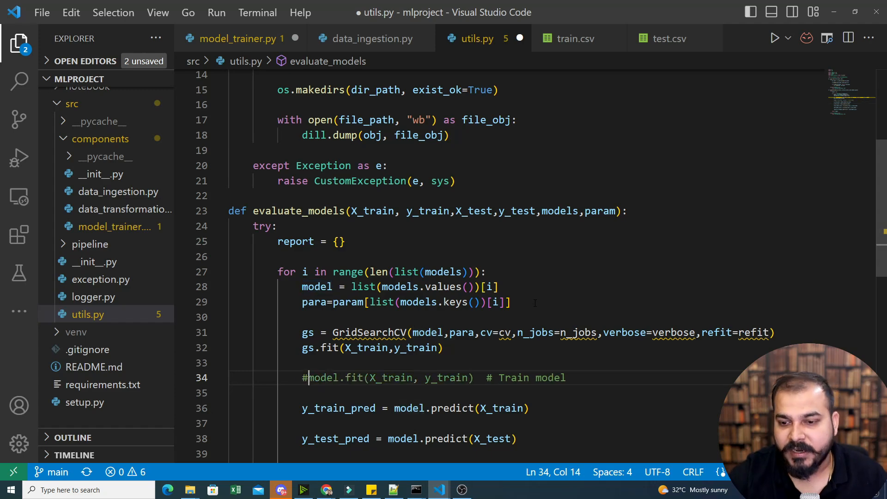
pyautogui.scroll(-3)
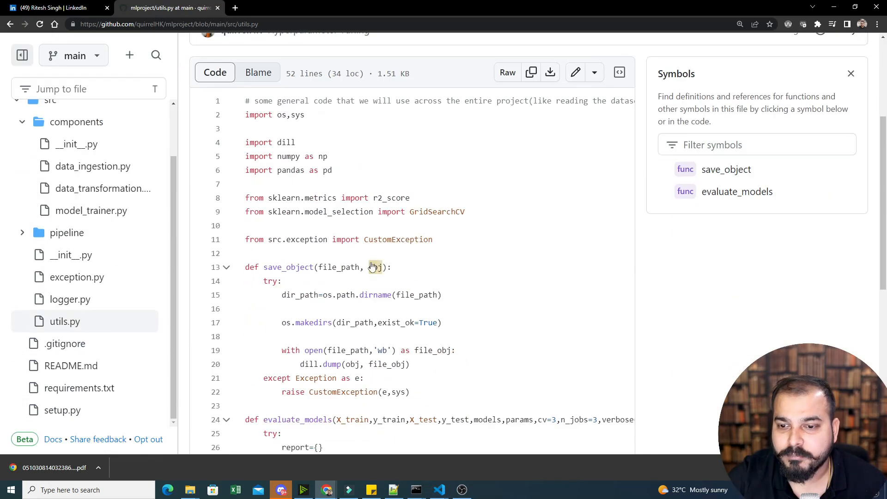
# Add the import from sklearn.model_selection import GridSearchCV to utils.py.
pyautogui.moveTo(263, 211); pyautogui.dragTo(465, 211)
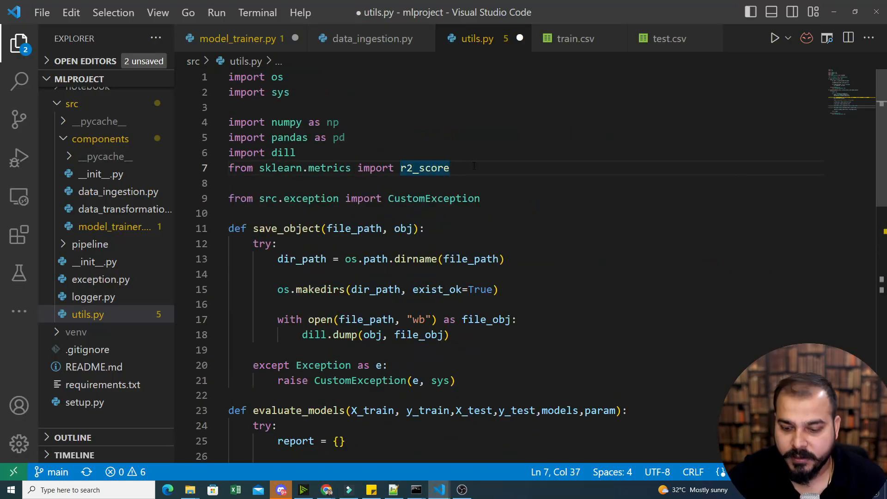
pyautogui.write('from sklearn.model_selection import GridSearchCV')
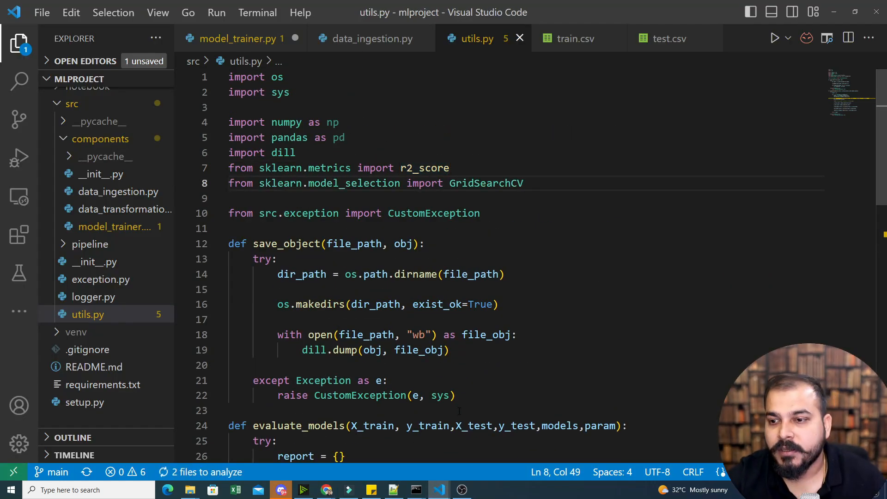
pyautogui.scroll(-3)
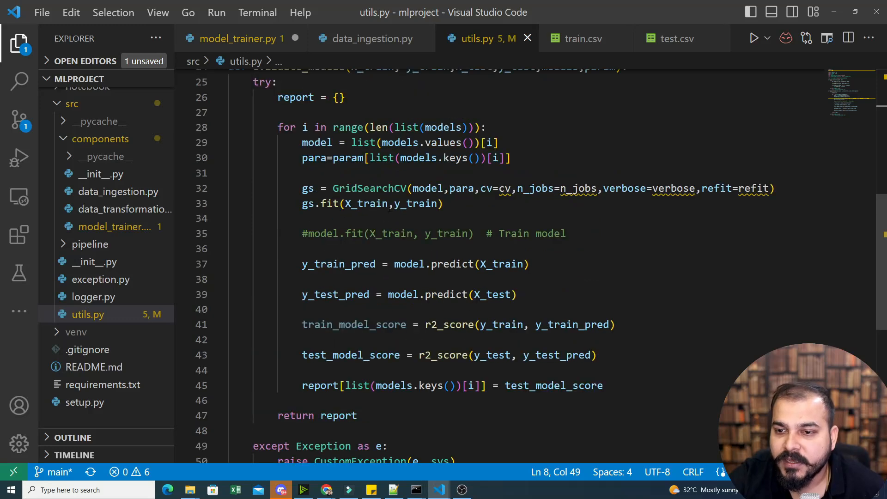
pyautogui.moveTo(422, 204)
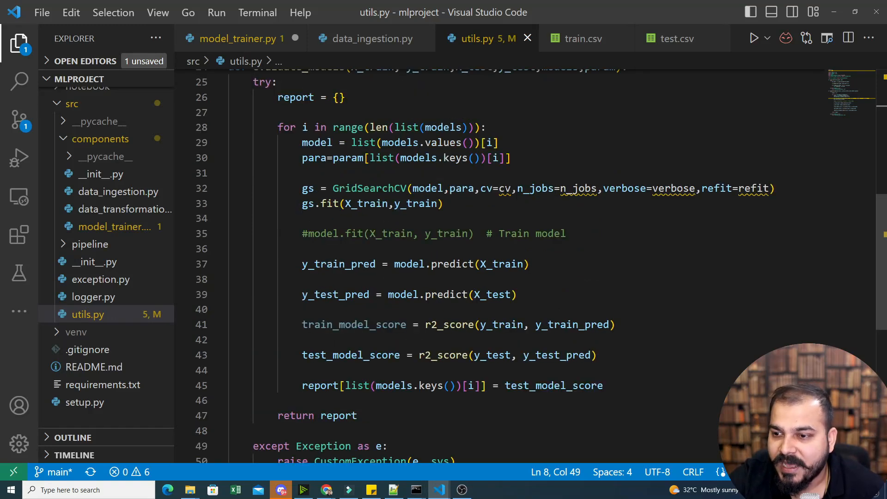
# Set the grid search to cv=3 and delete the remaining undefined arguments.
pyautogui.doubleClick(505, 188)
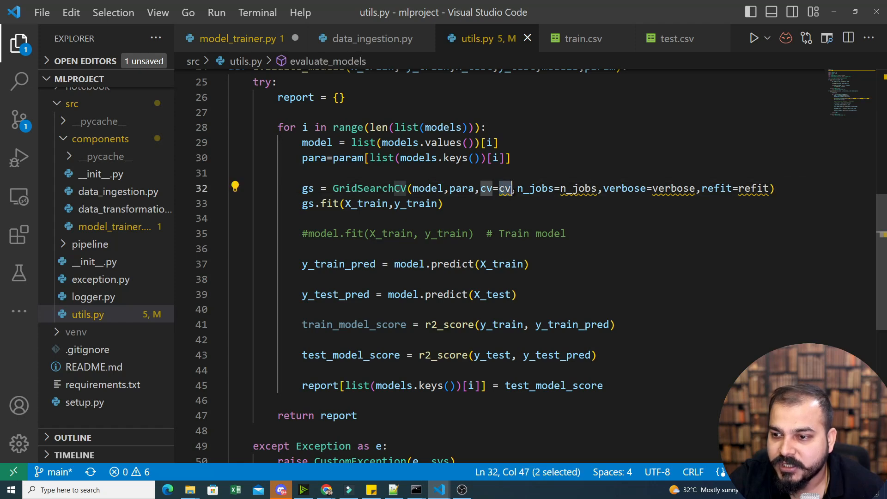
pyautogui.moveTo(505, 189)
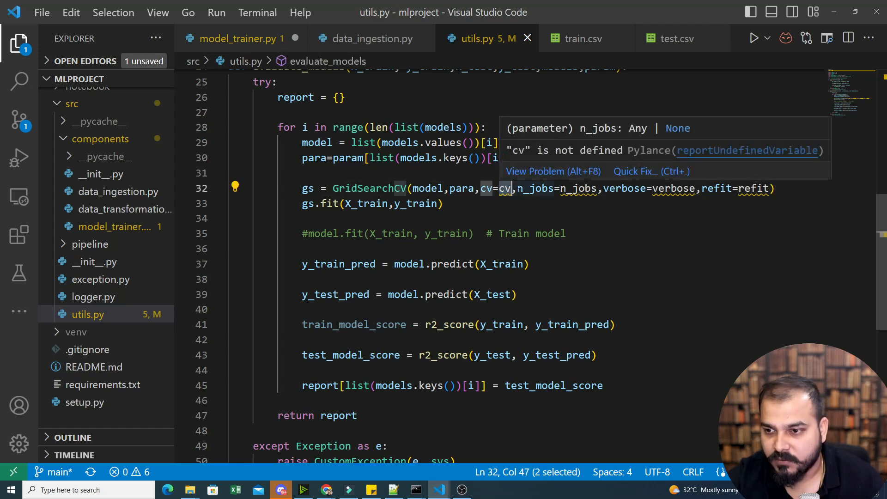
pyautogui.write('3')
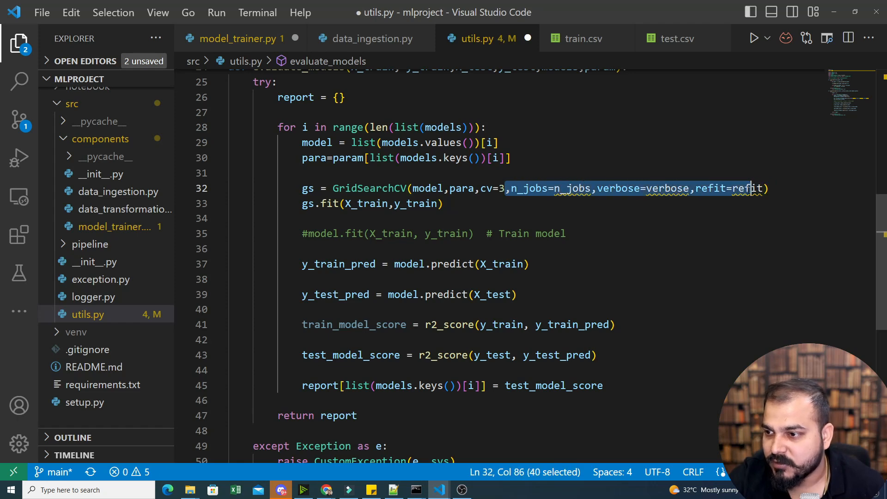
pyautogui.press('Delete')
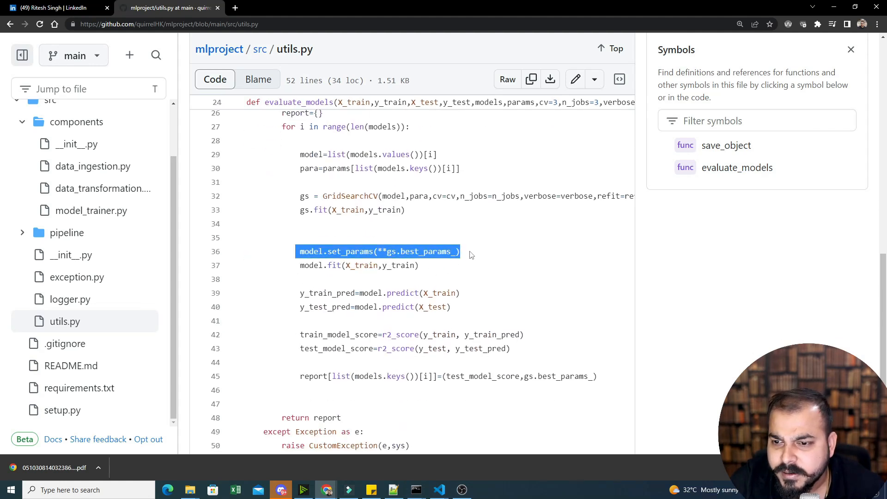
# Select the model.set_params(**gs.best_params_) line in GitHub's reference utils.py.
pyautogui.moveTo(464, 251); pyautogui.dragTo(420, 265)
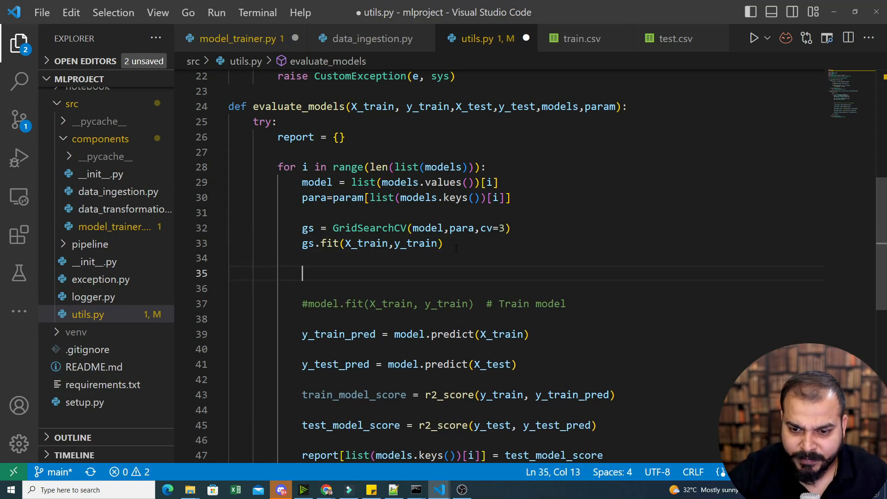
# Add model.set_params(**gs.best_params_) and a refit below gs.fit in utils.py.
pyautogui.write('model.set_params(**gs.best_params_)')
pyautogui.click(563, 288)
pyautogui.write('model.fit(X_train,y_train)')
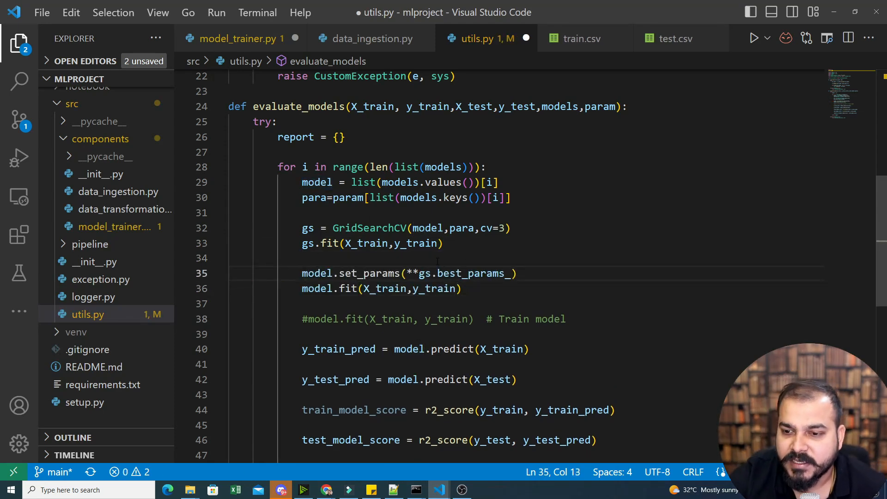
pyautogui.scroll(-3)
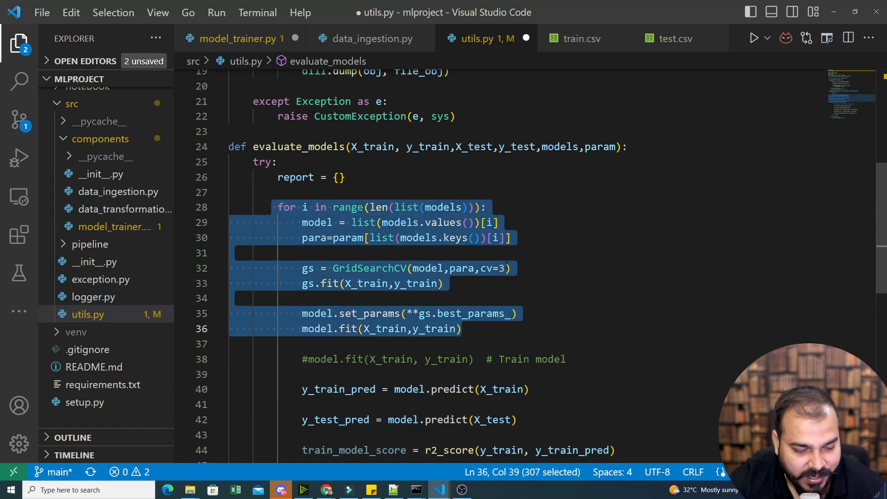
# Return to model_trainer.py and scroll to the evaluate_models call to pass param=params.
pyautogui.click(242, 39)
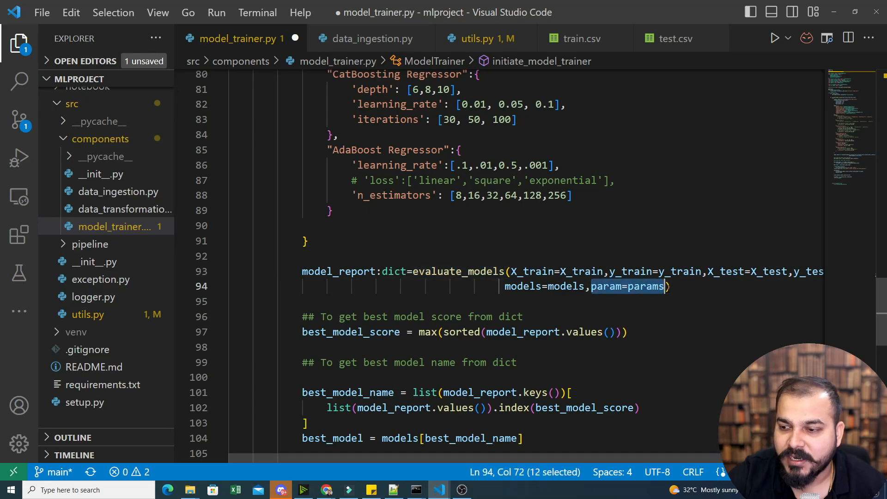
pyautogui.scroll(-3)
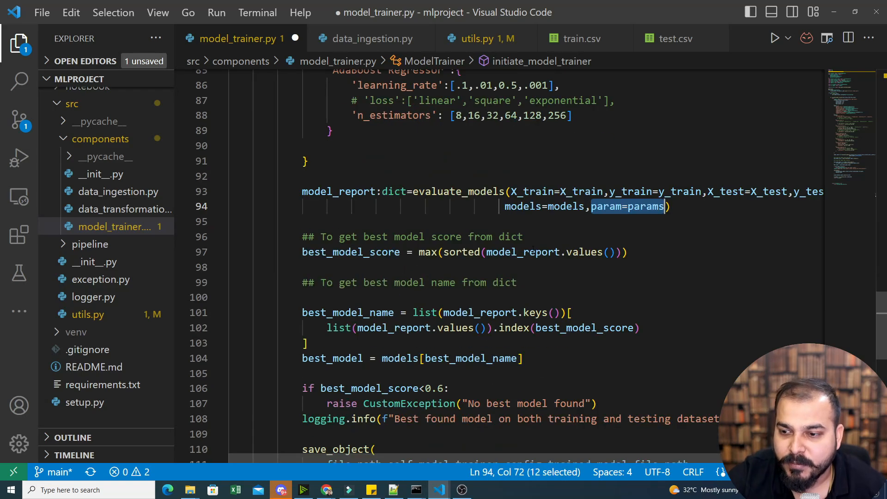
pyautogui.scroll(-3)
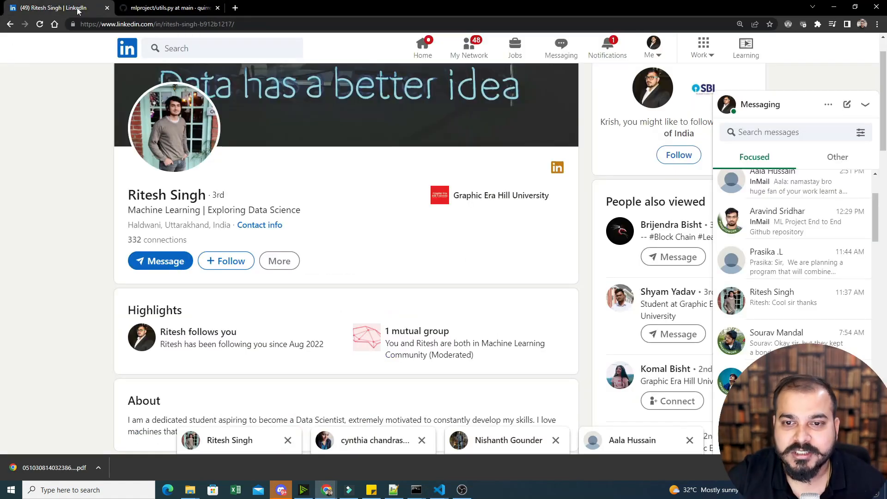
# Bring up the LinkedIn data science student's profile page.
pyautogui.click(171, 8)
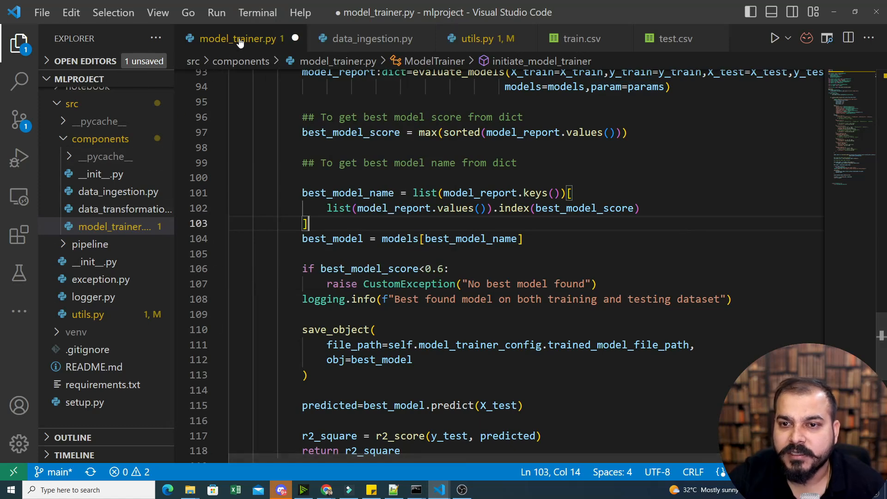
pyautogui.click(257, 13)
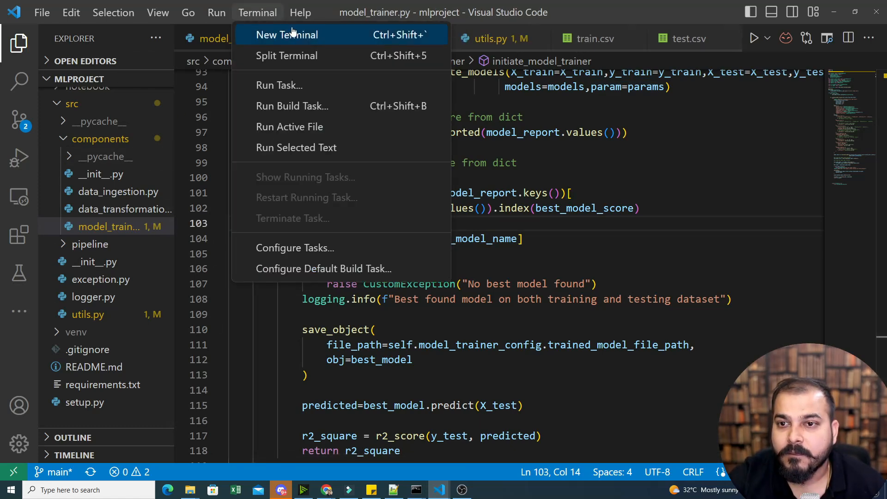
pyautogui.click(286, 35)
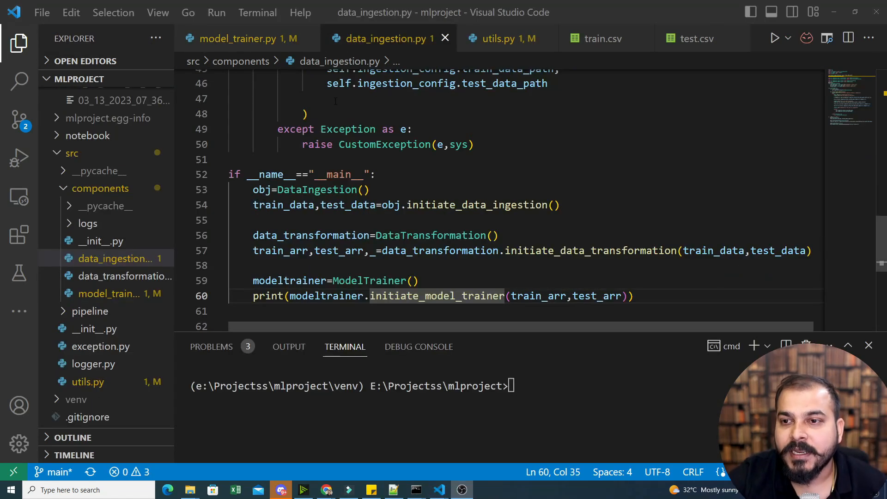
pyautogui.click(238, 39)
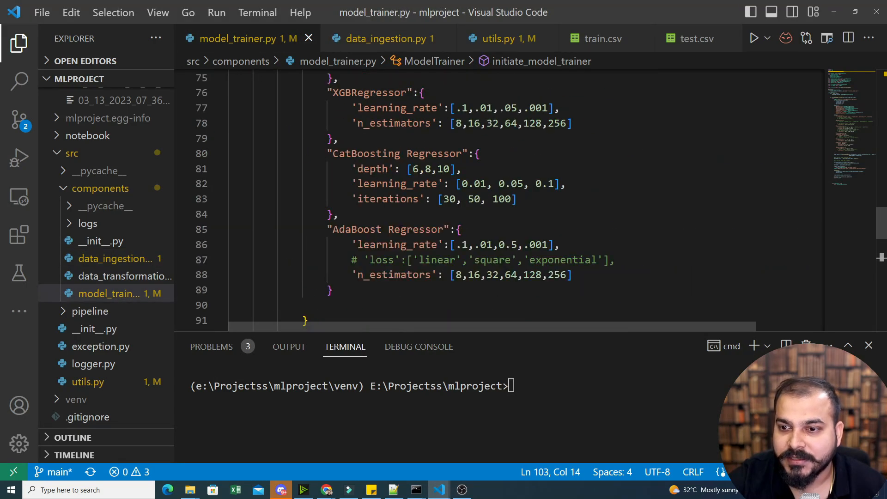
pyautogui.click(384, 38)
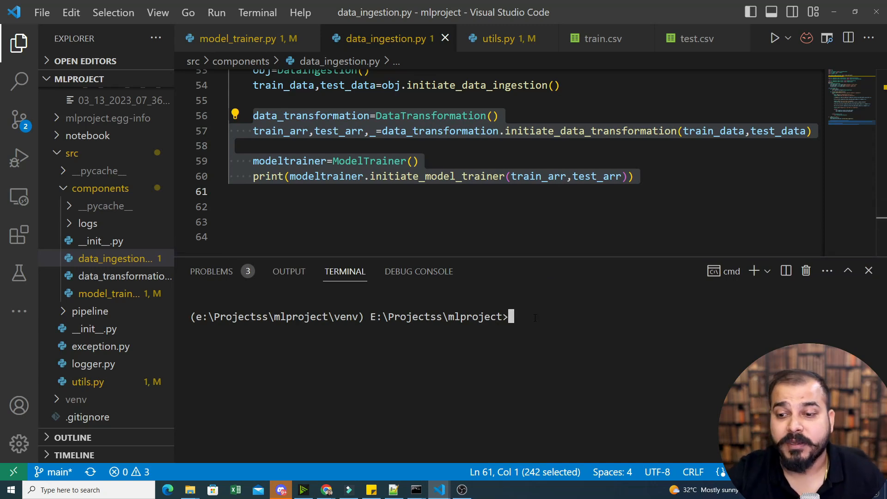
# Run python src\components\data_ingestion.py to train and tune the models, printing the R² score.
pyautogui.write('pyth')
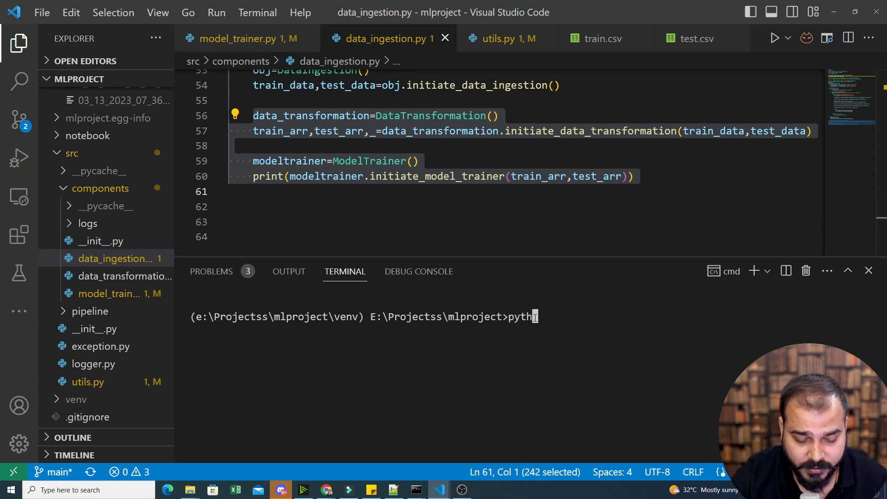
pyautogui.write('on')
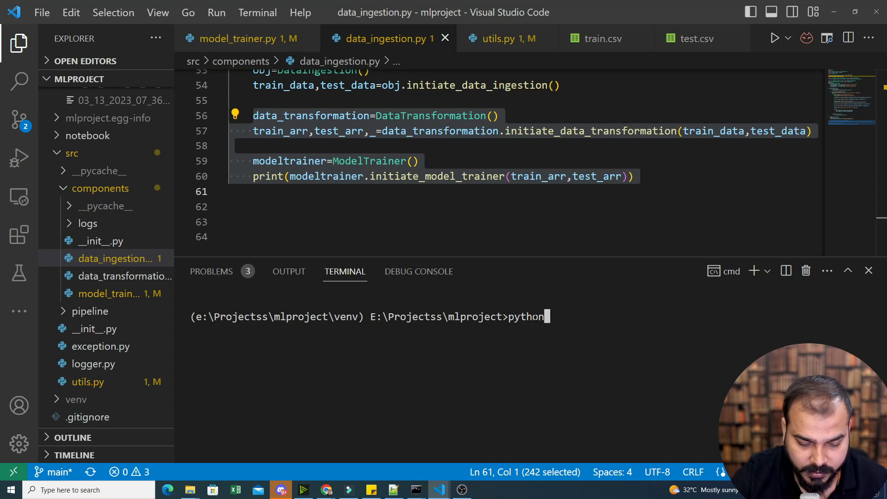
pyautogui.write('src\\components\\d')
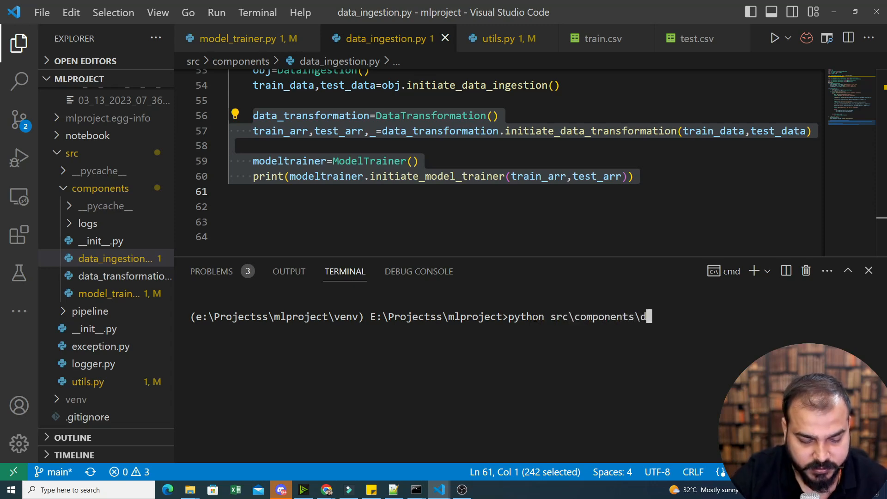
pyautogui.press('Enter')
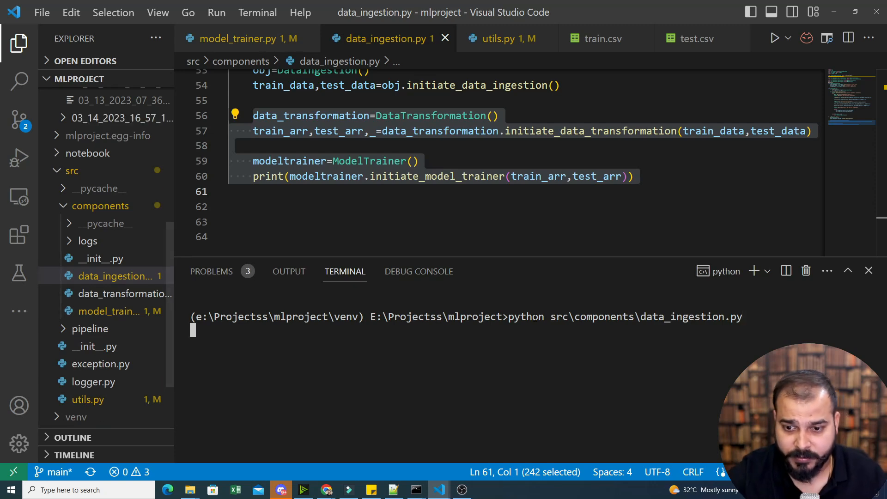
pyautogui.moveTo(490, 268)
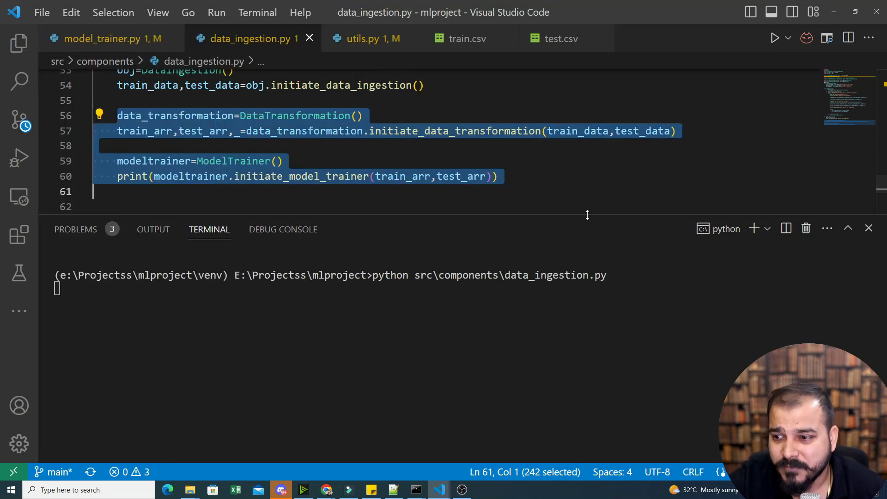
# Resize the terminal panel and bring back the Explorer file tree with the new run's log.
pyautogui.moveTo(587, 215); pyautogui.dragTo(585, 238)
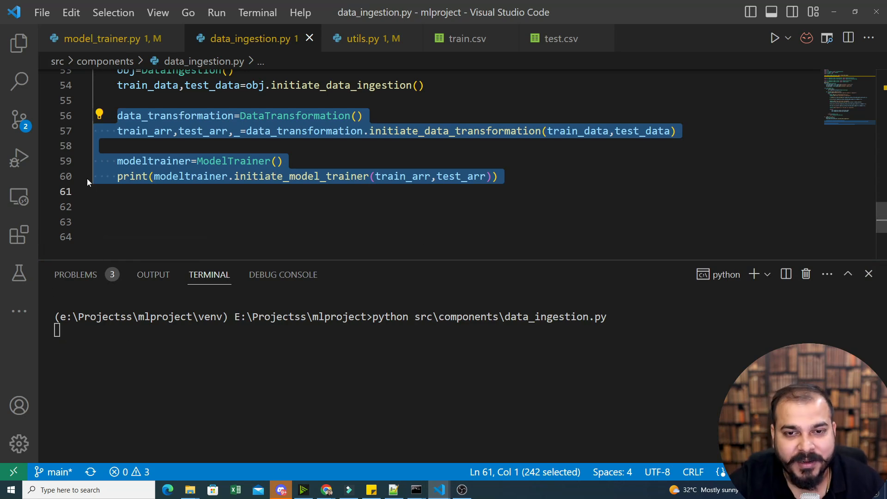
pyautogui.click(15, 43)
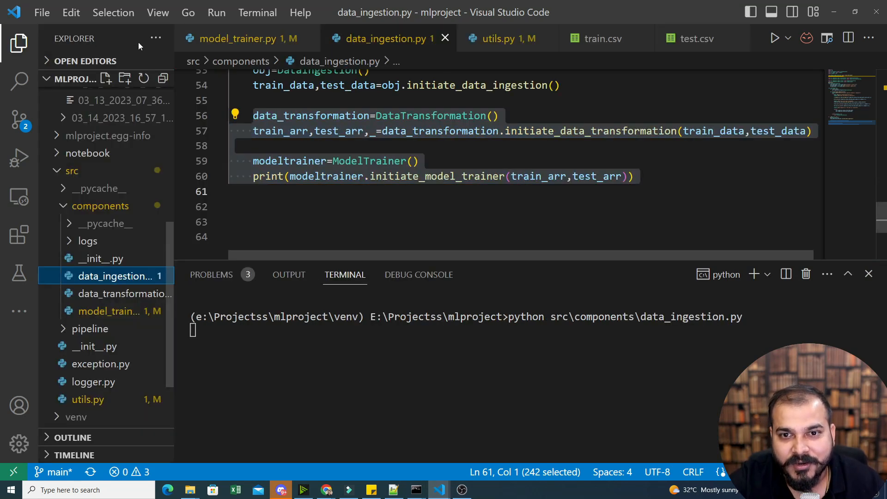
pyautogui.click(239, 37)
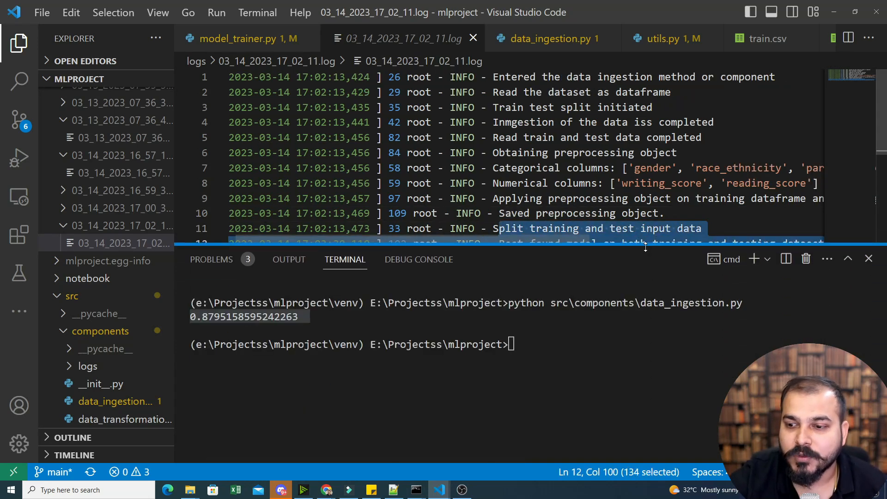
# Stage all changes with git add . and commit them as "Hyperparameter trianing".
pyautogui.write('git add .')
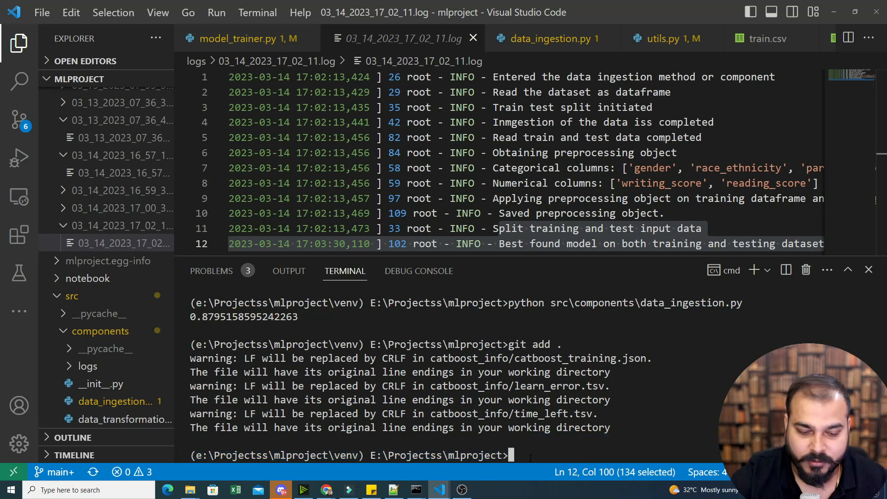
pyautogui.write('git comm')
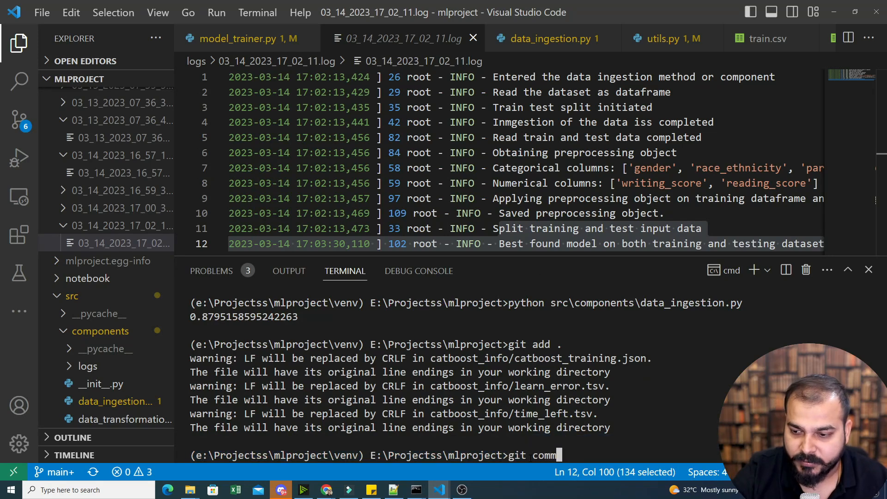
pyautogui.write('it -m')
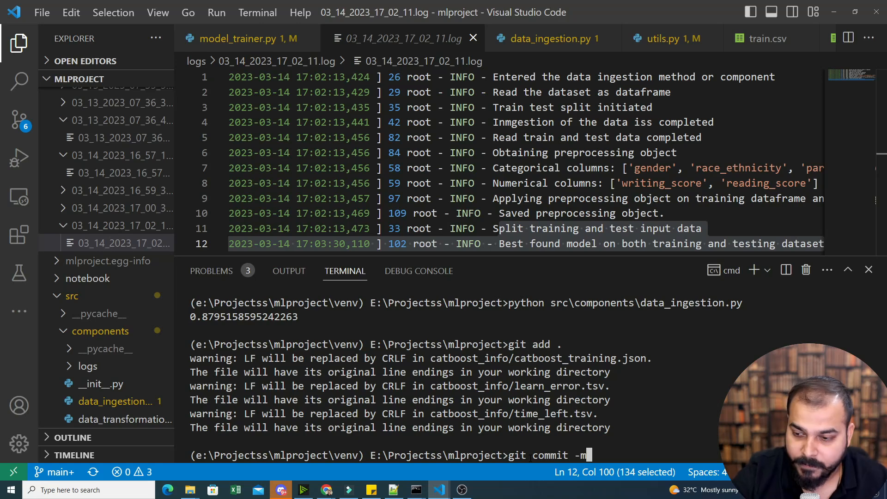
pyautogui.write('"Hy')
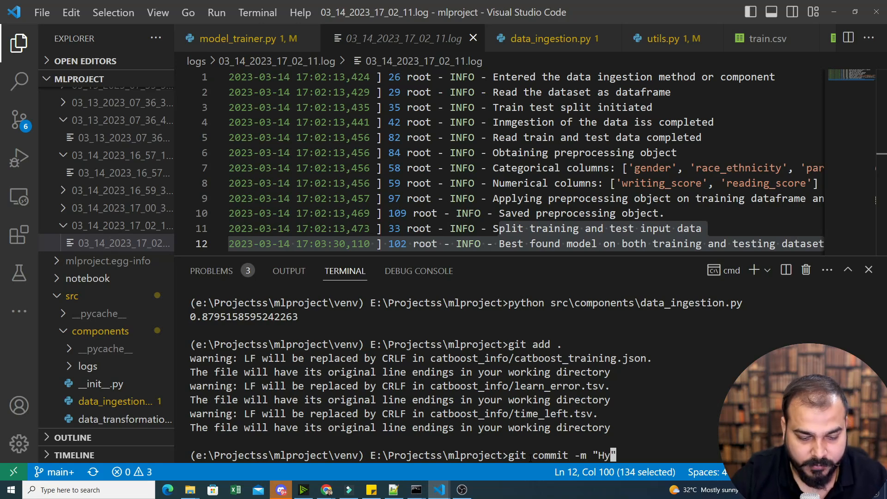
pyautogui.write('perparameter')
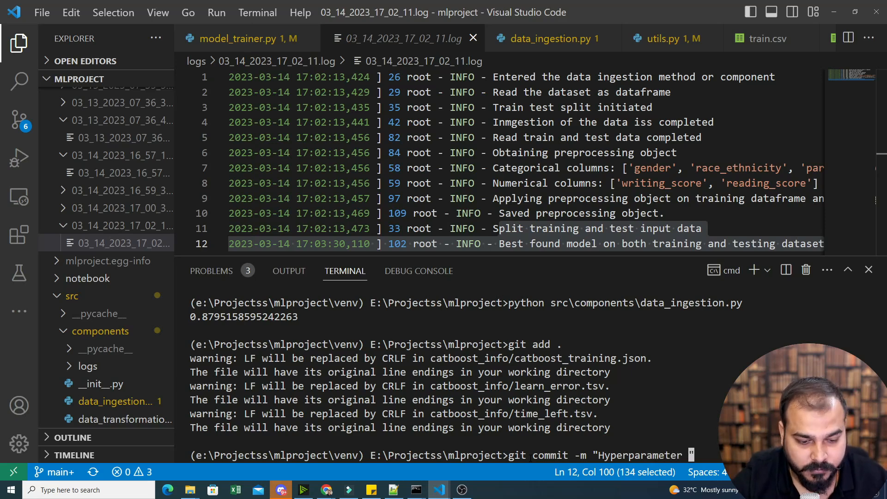
pyautogui.write('trian')
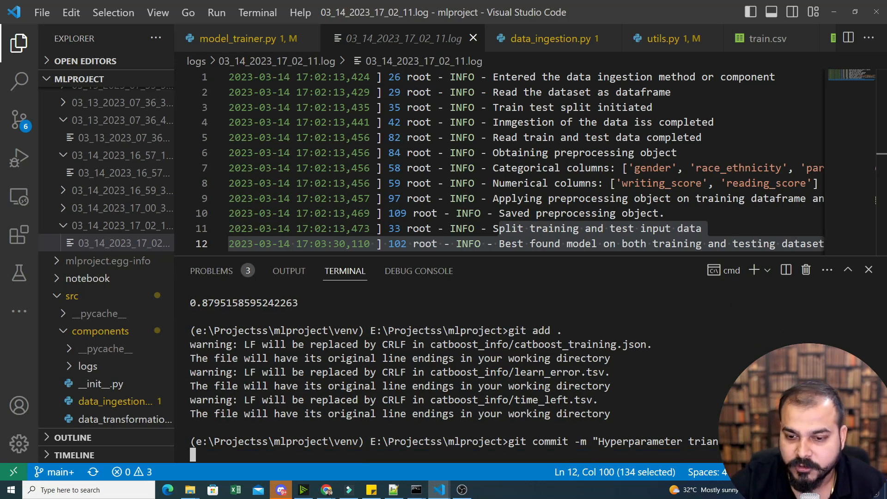
pyautogui.press('Enter')
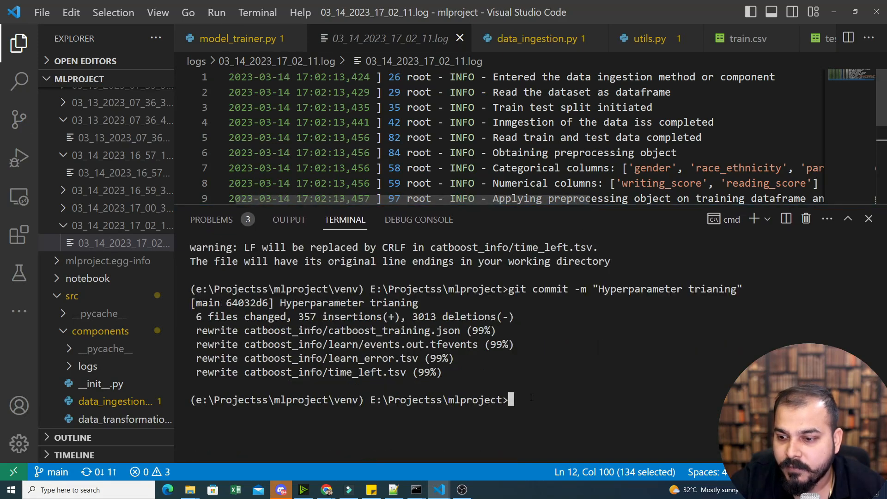
# Push the commit with git push -u origin main, correcting the mistyped remote name.
pyautogui.write('git push')
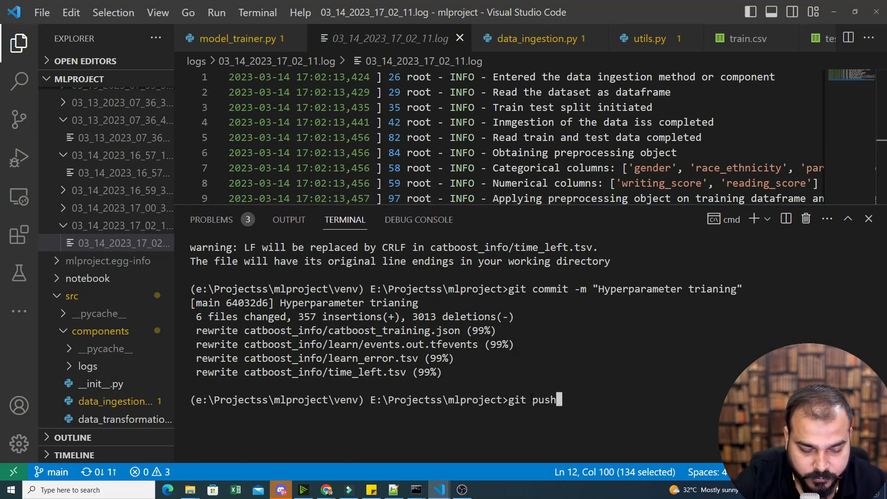
pyautogui.write('-u orifi')
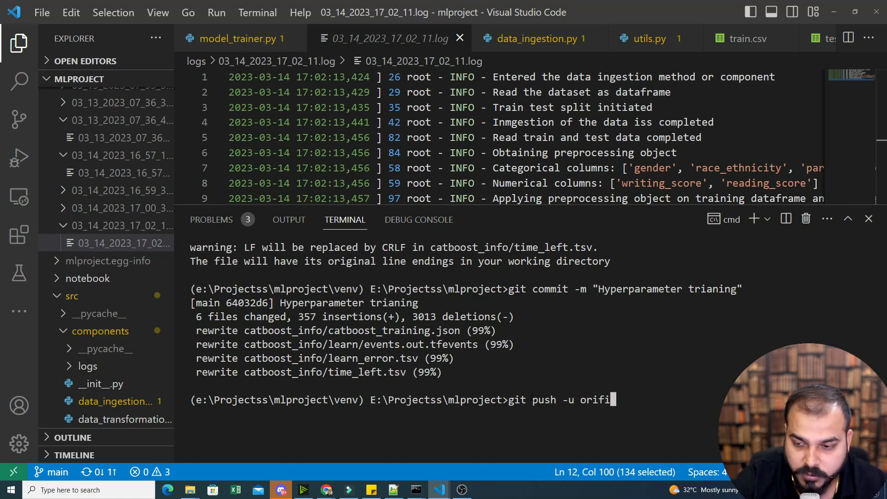
pyautogui.press('Backspace')
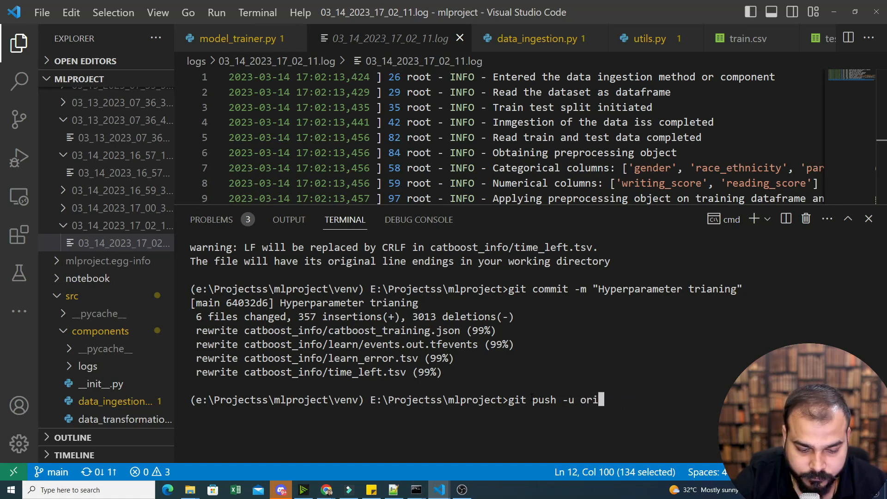
pyautogui.write('gin main')
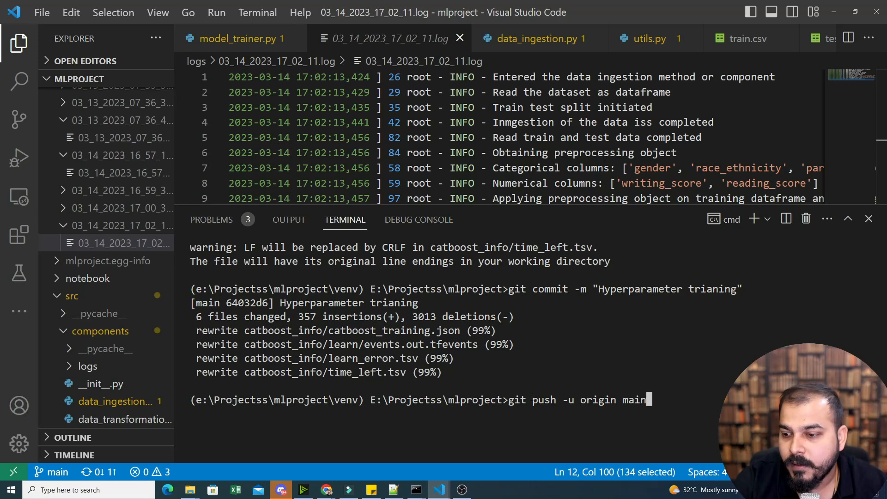
pyautogui.press('Enter')
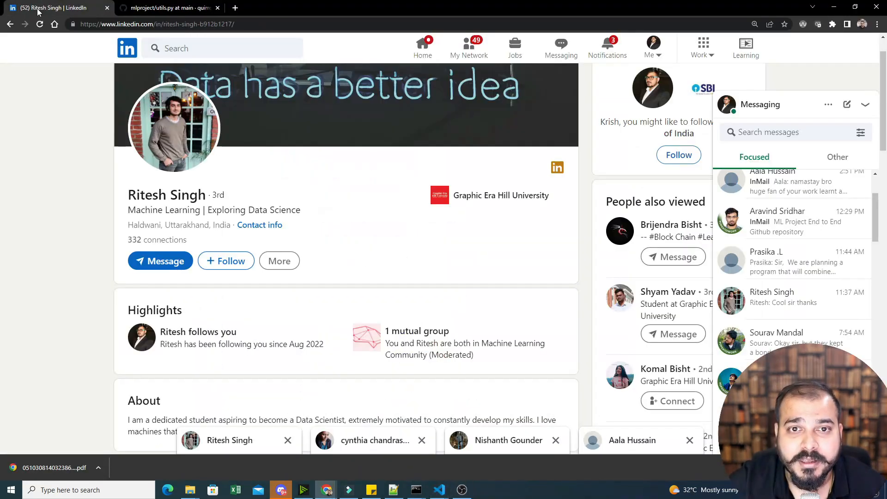
pyautogui.moveTo(244, 7)
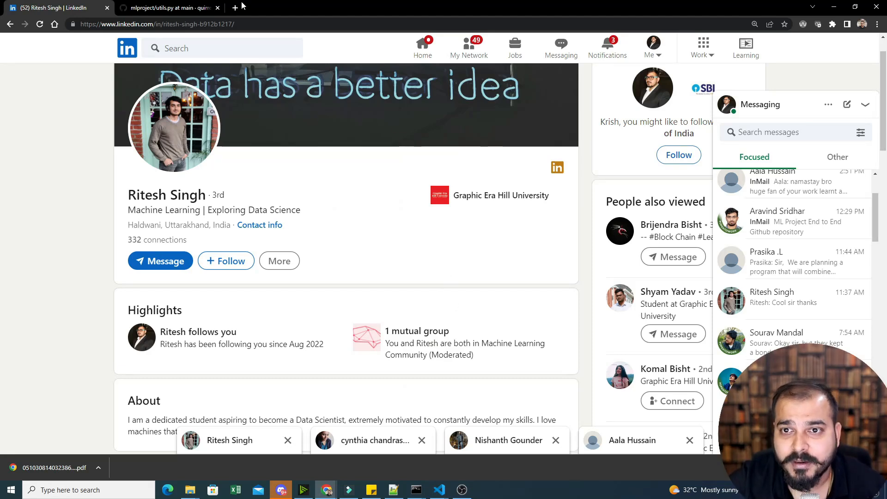
pyautogui.moveTo(145, 72)
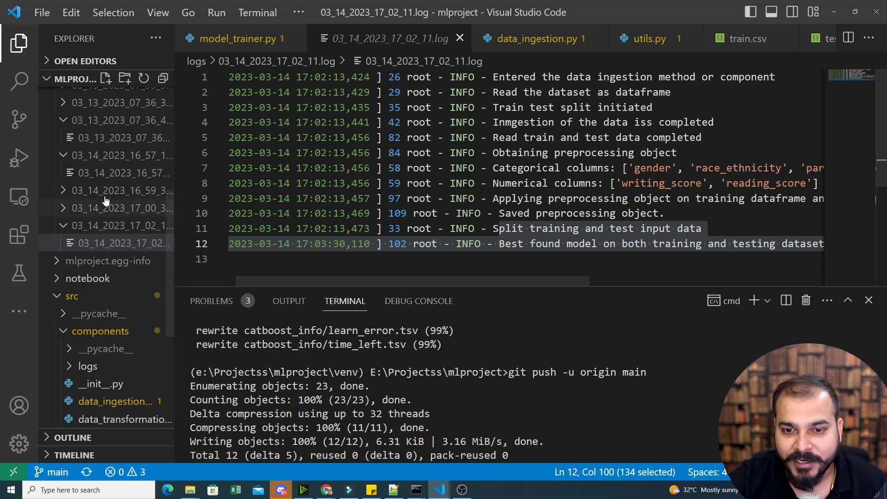
# Collapse the logs folder, then collapse and re-expand src to show its components, pipeline and utility files.
pyautogui.click(56, 131)
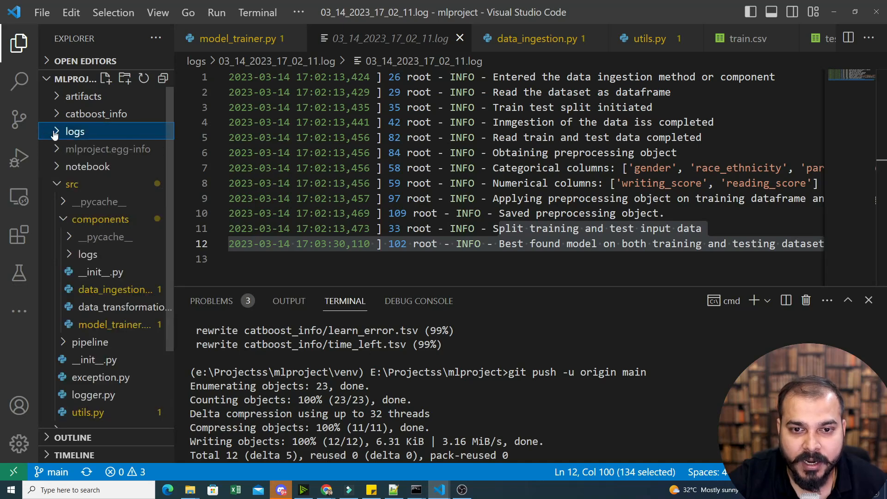
pyautogui.click(72, 184)
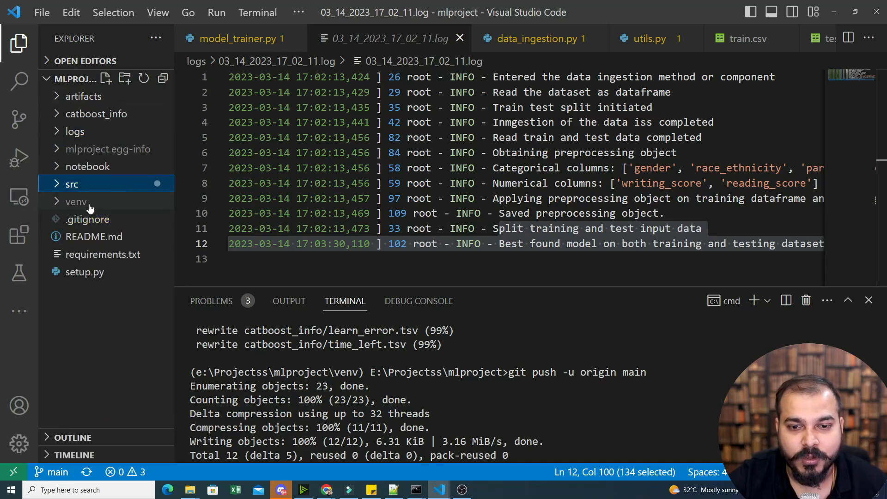
pyautogui.click(72, 184)
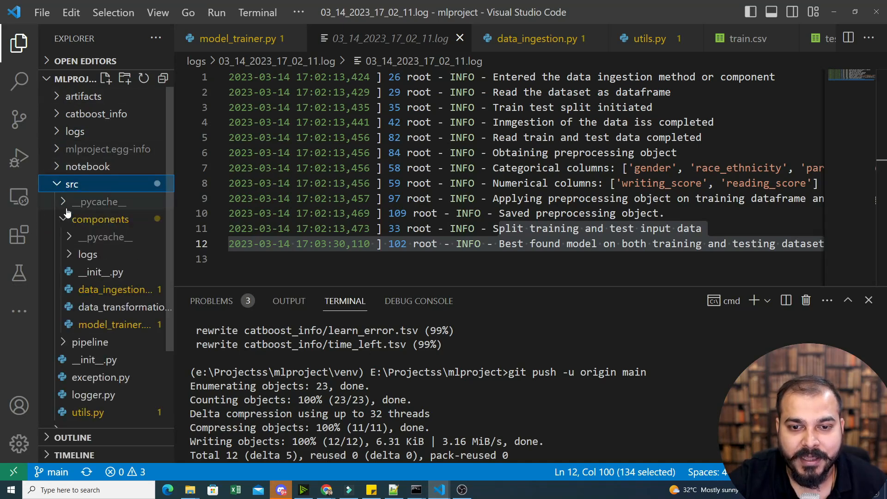